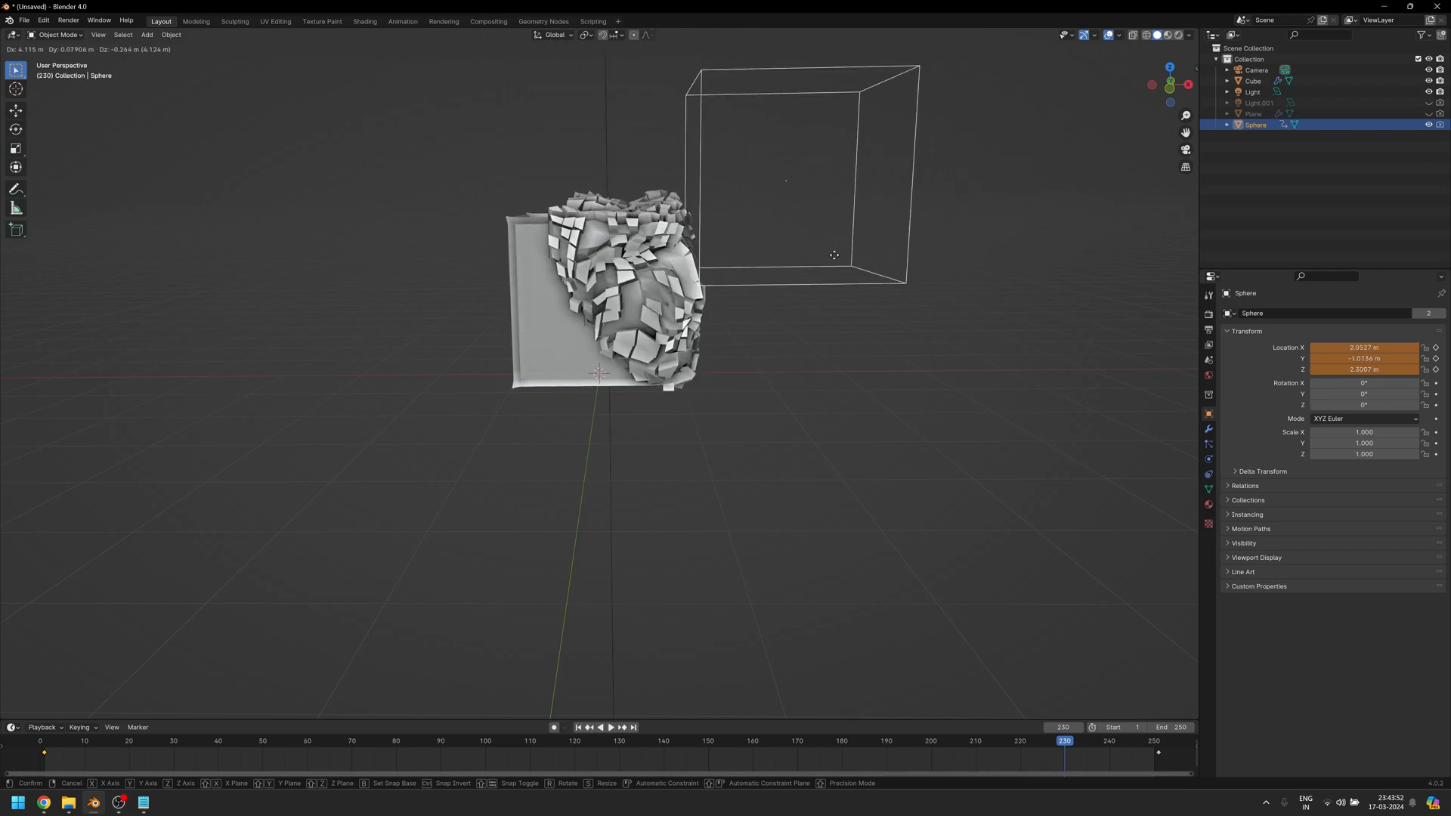
mouse_move(578, 396)
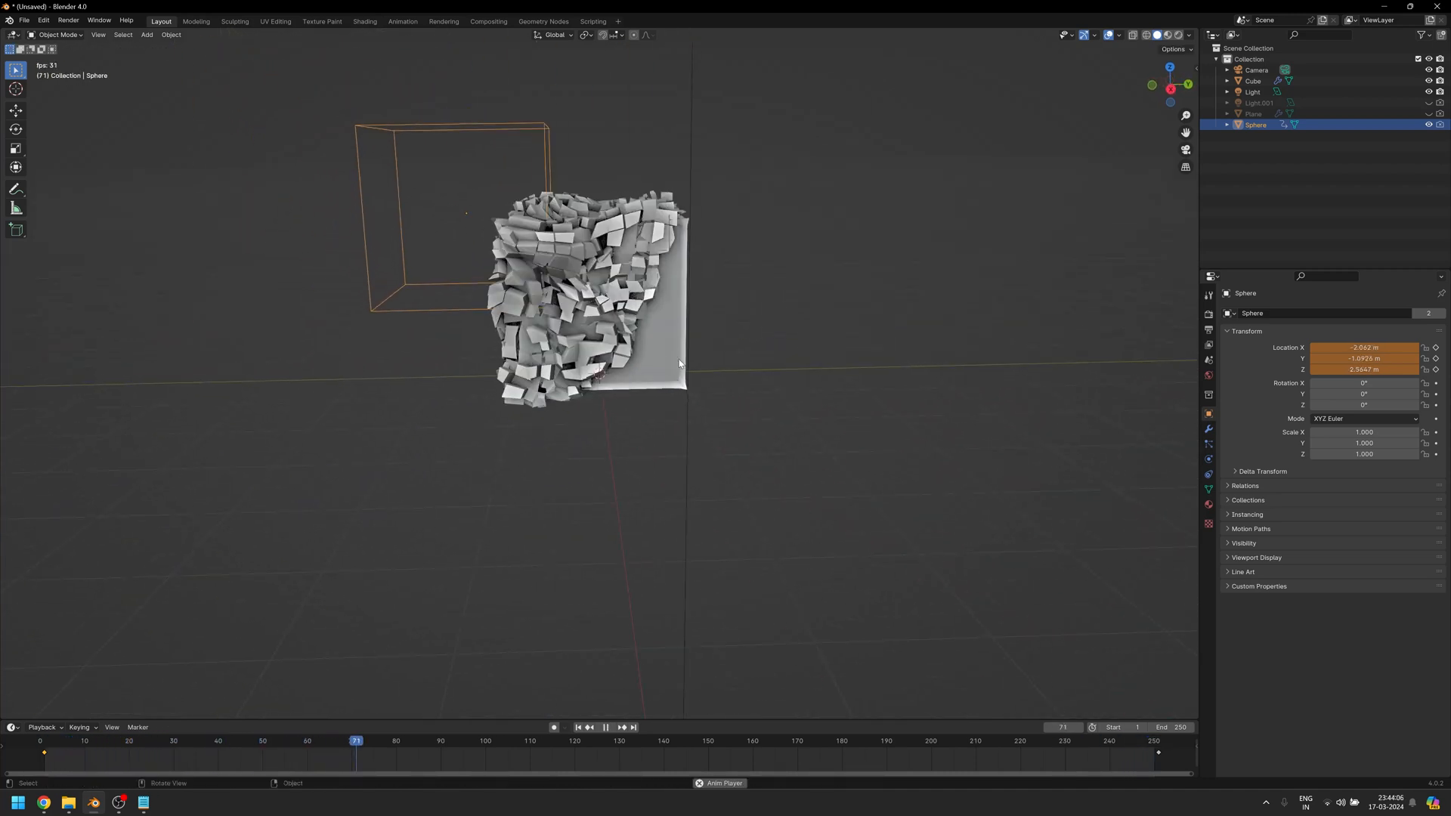
Start a fresh scene and give the cube a geometry-nodes group with Subdivide Mesh at level 6.
click(606, 727)
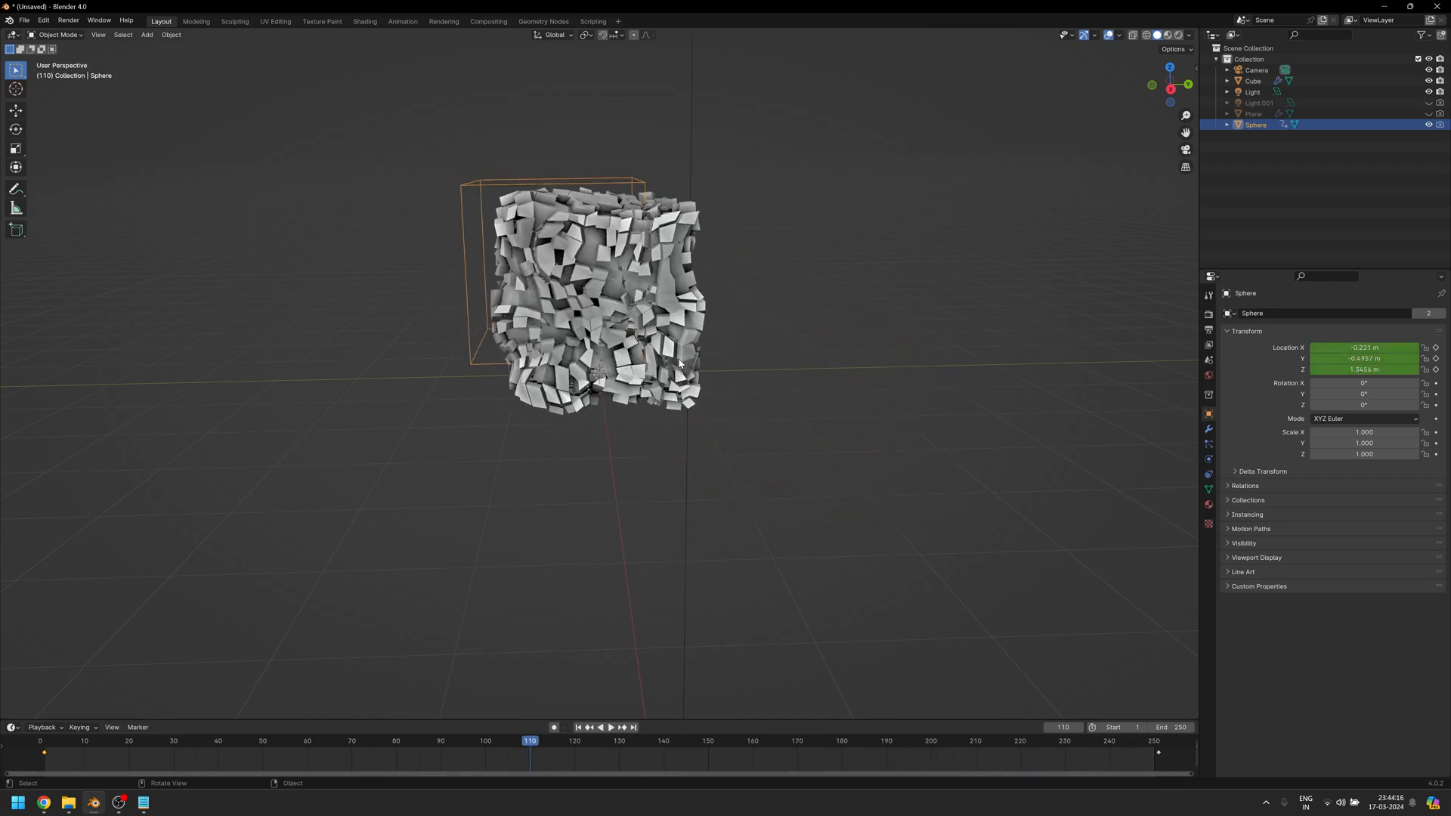
click(17, 801)
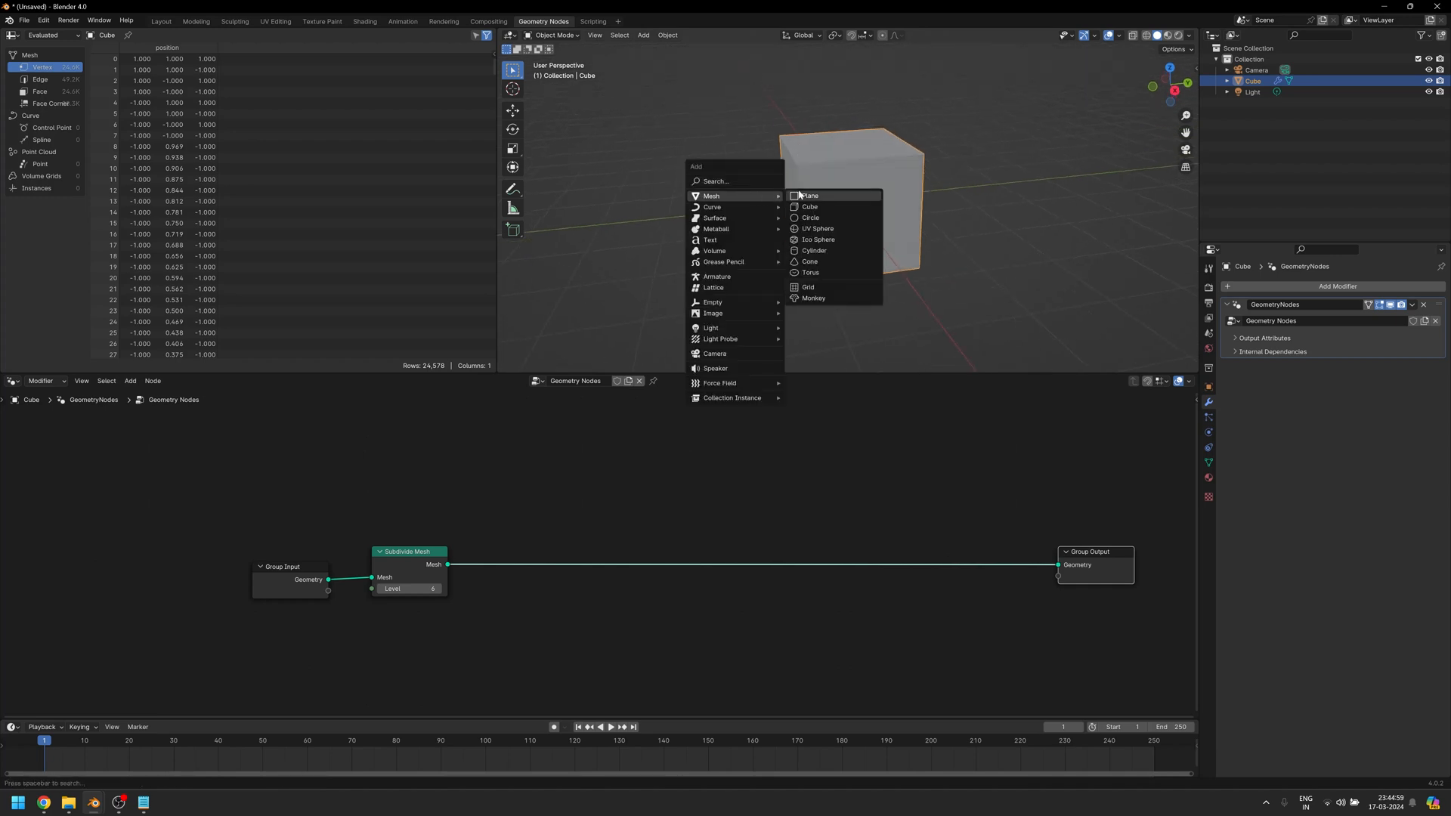
Add a UV Sphere, then Geometry Proximity and a Less Than (0.2) comparison feeding Delete Geometry.
click(817, 228)
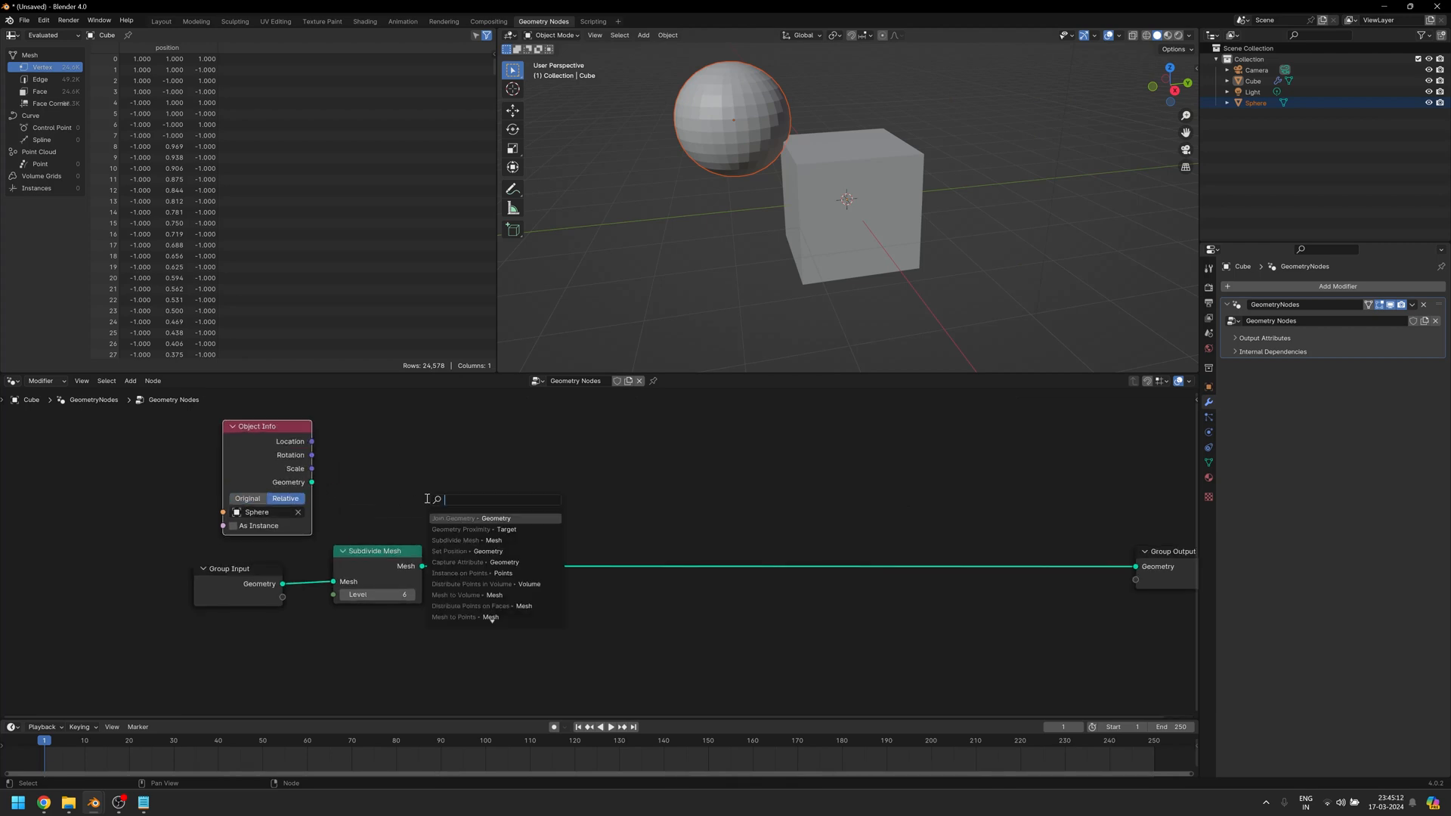
click(473, 528)
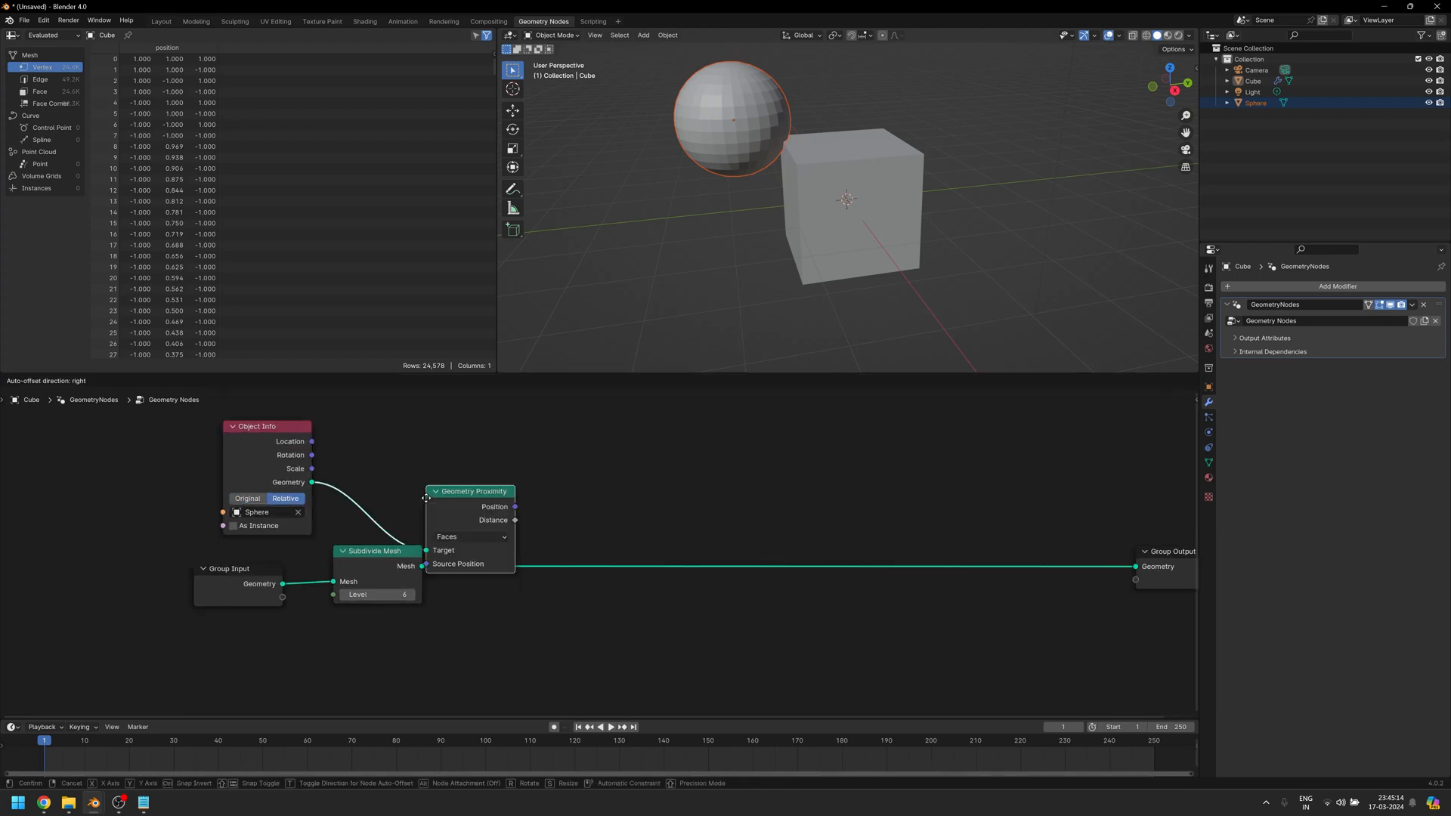
click(391, 453)
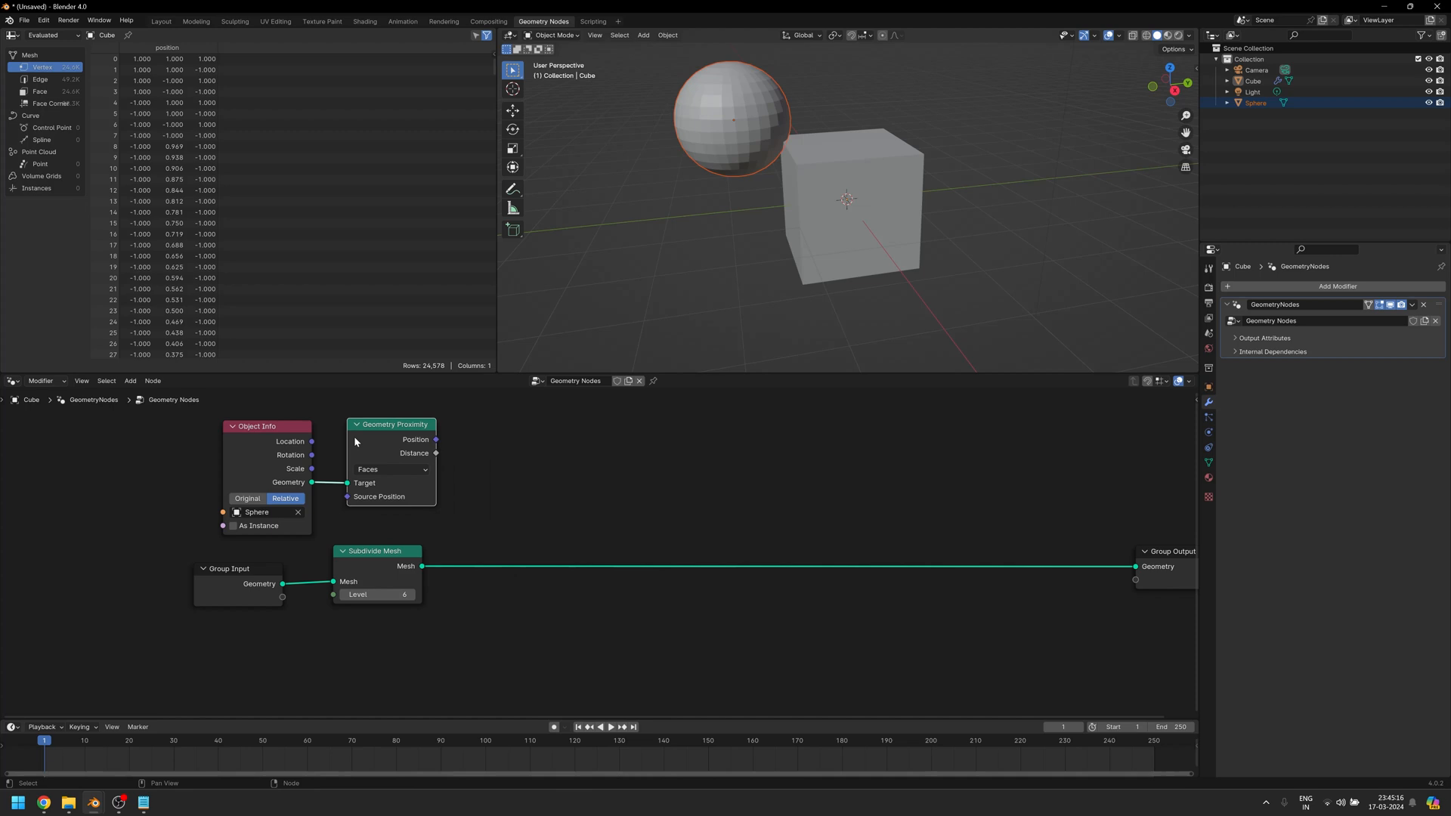
mouse_move(436, 453)
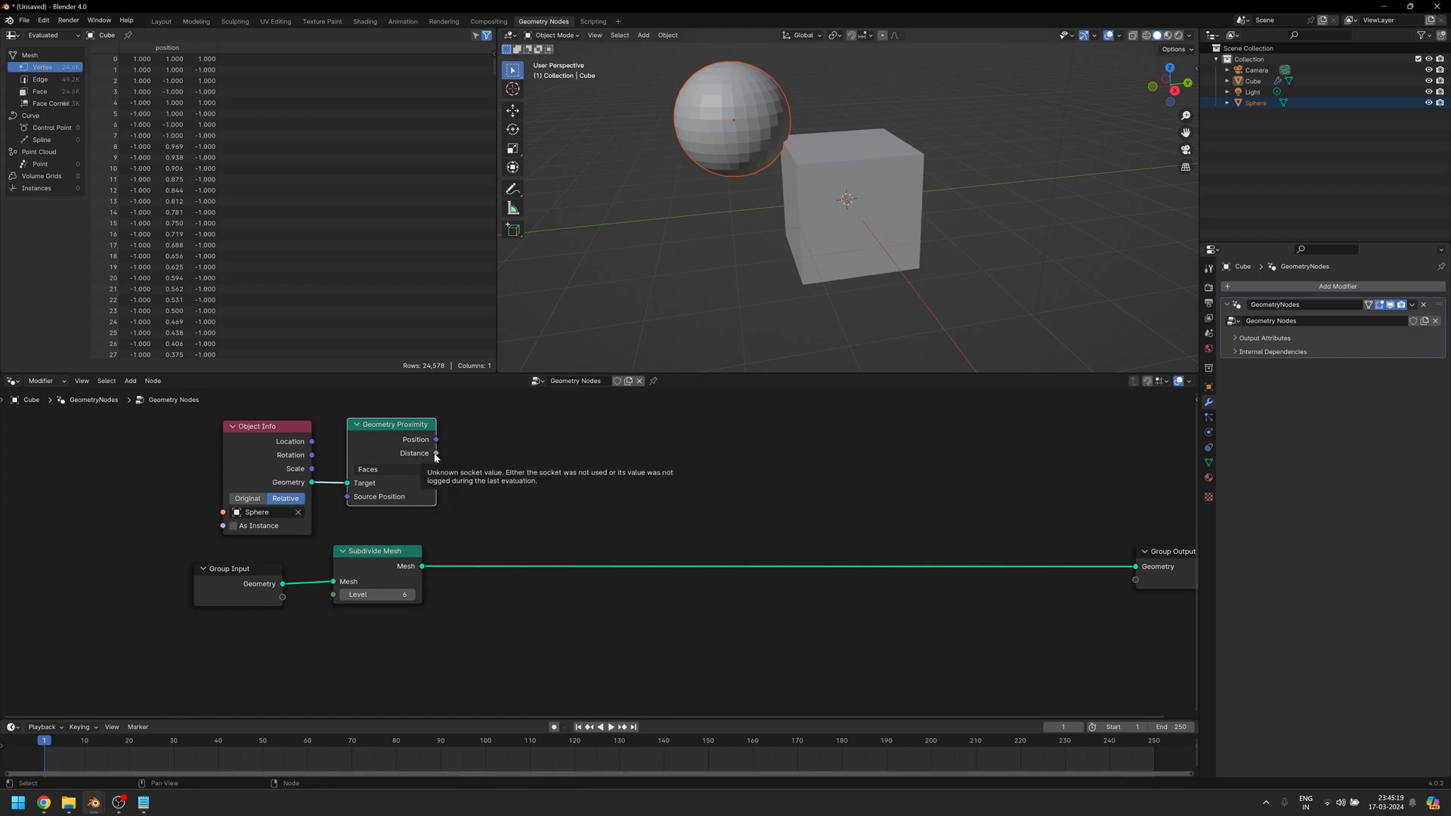
mouse_move(735, 120)
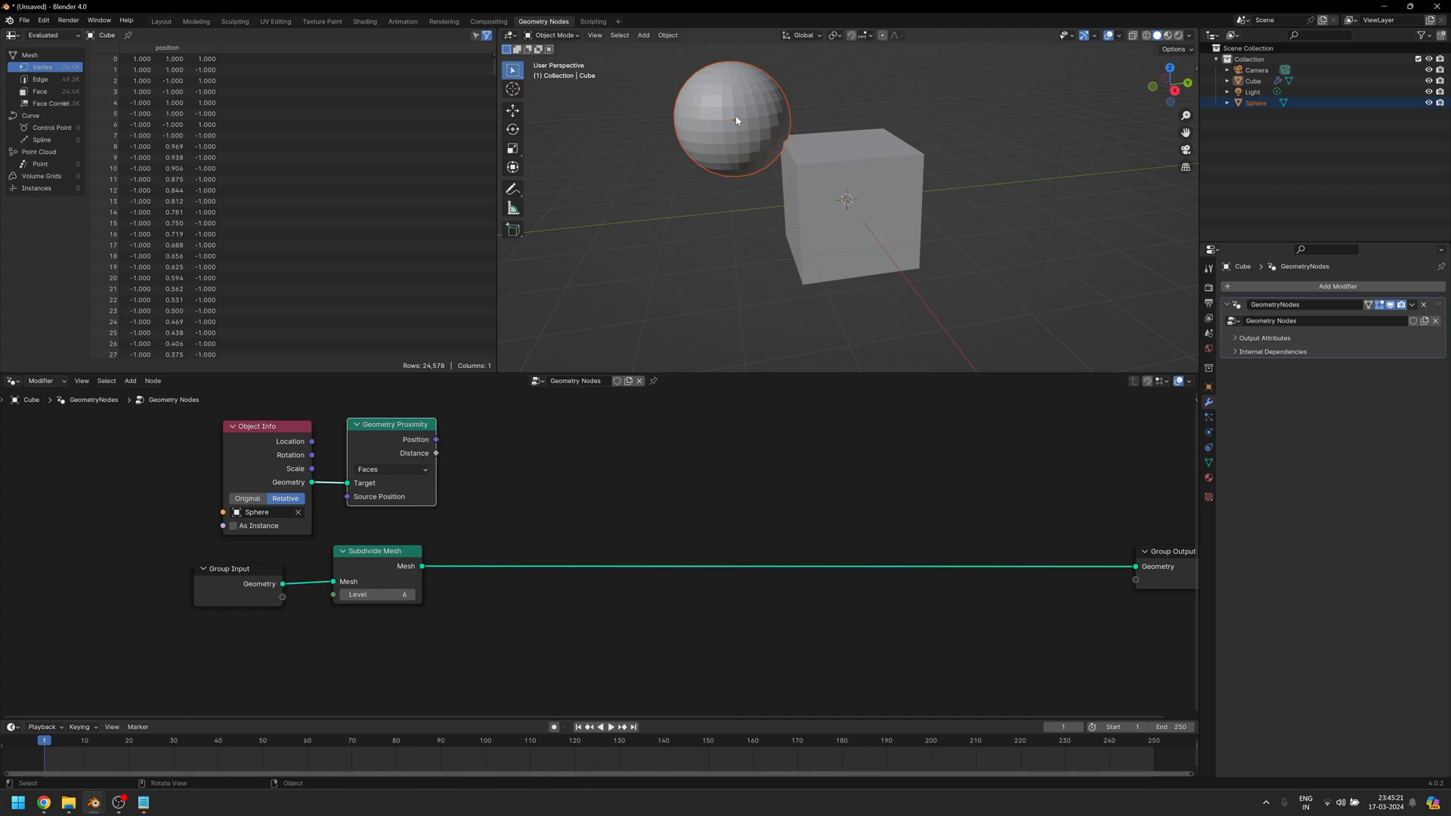
mouse_move(826, 178)
text(les)
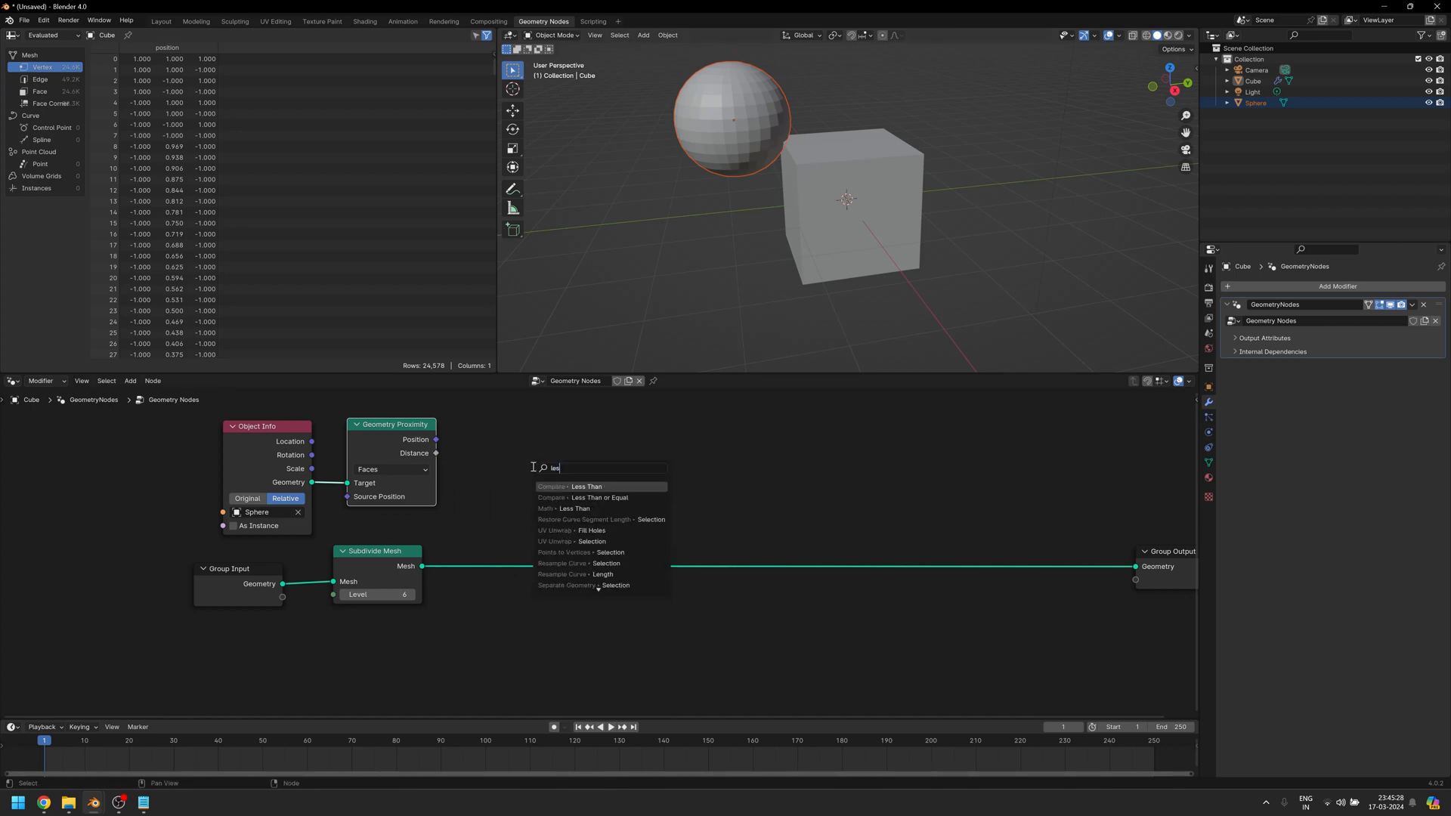
click(585, 486)
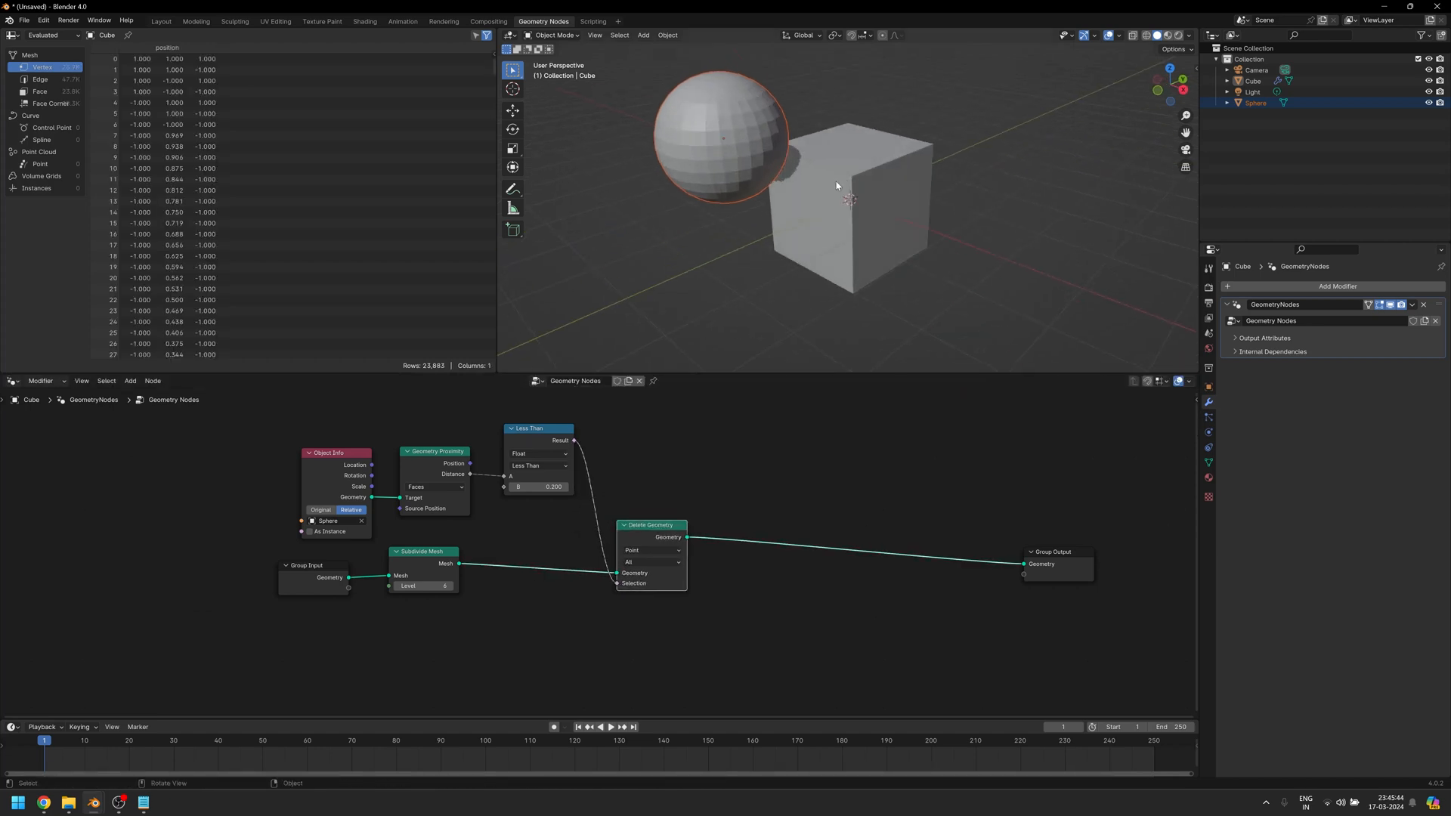
Set Delete Geometry to Face and insert a Map Range (From Max 1.1, To 1–0) before Less Than.
click(650, 537)
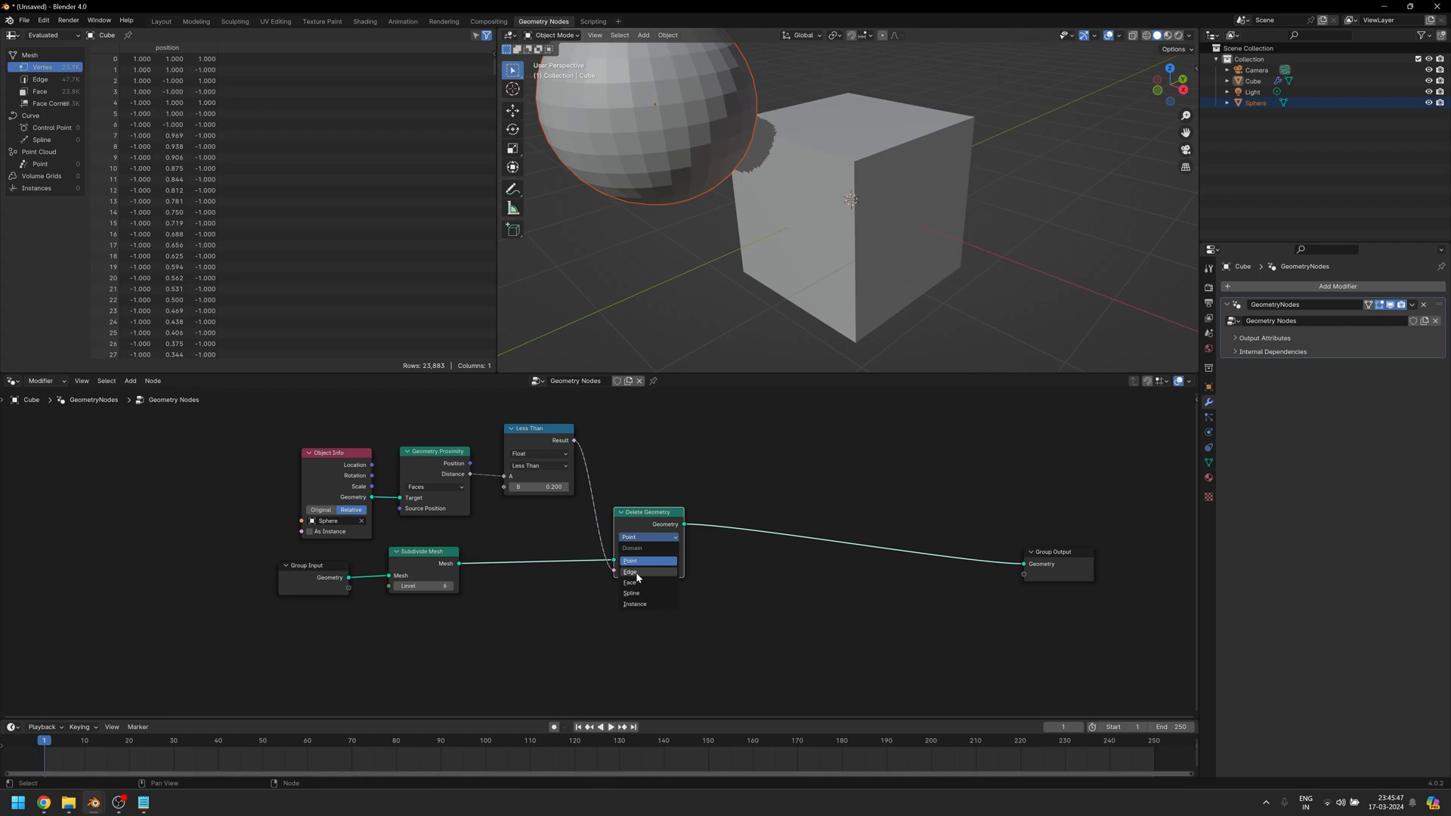
click(632, 582)
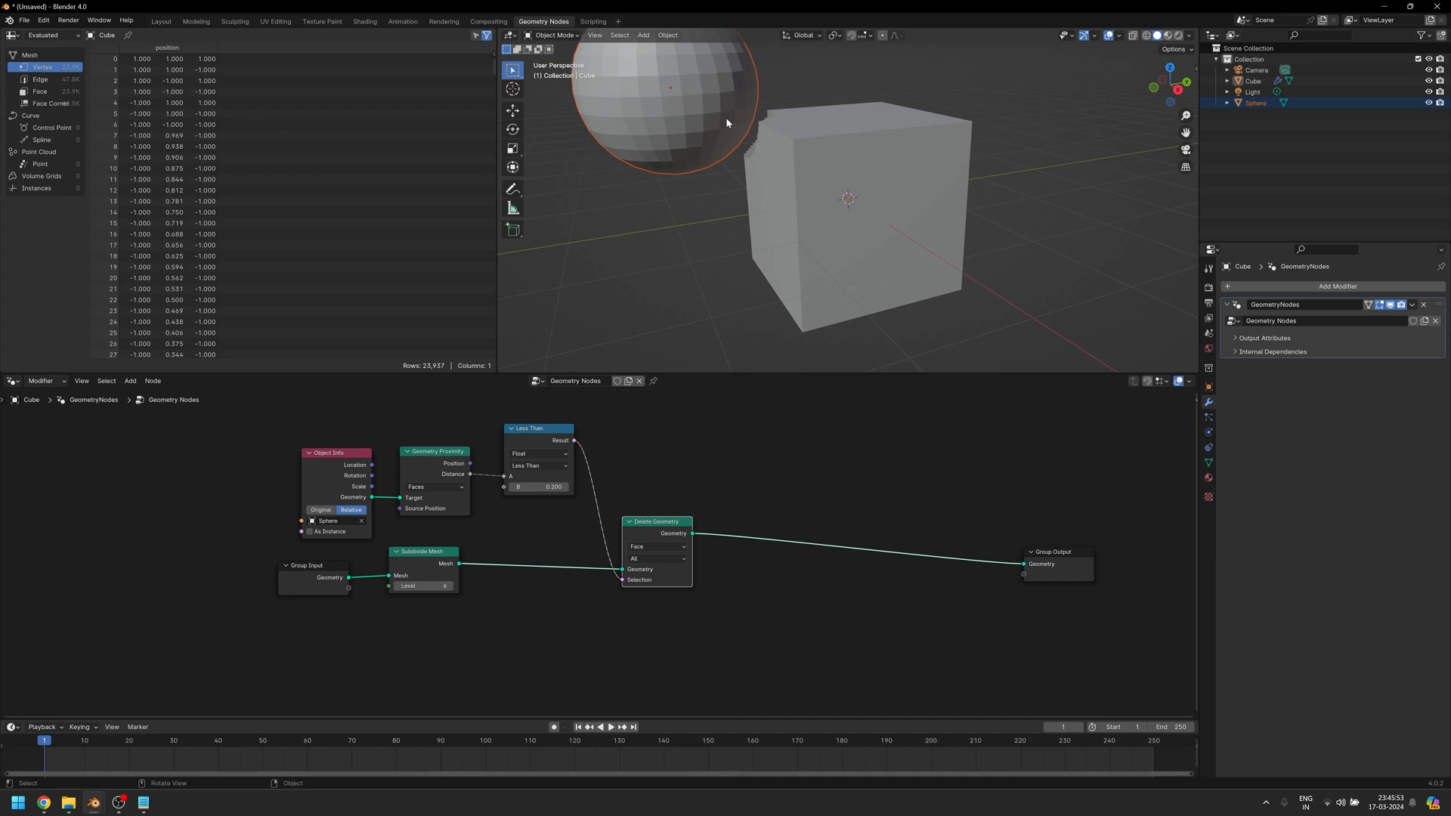
mouse_move(631, 132)
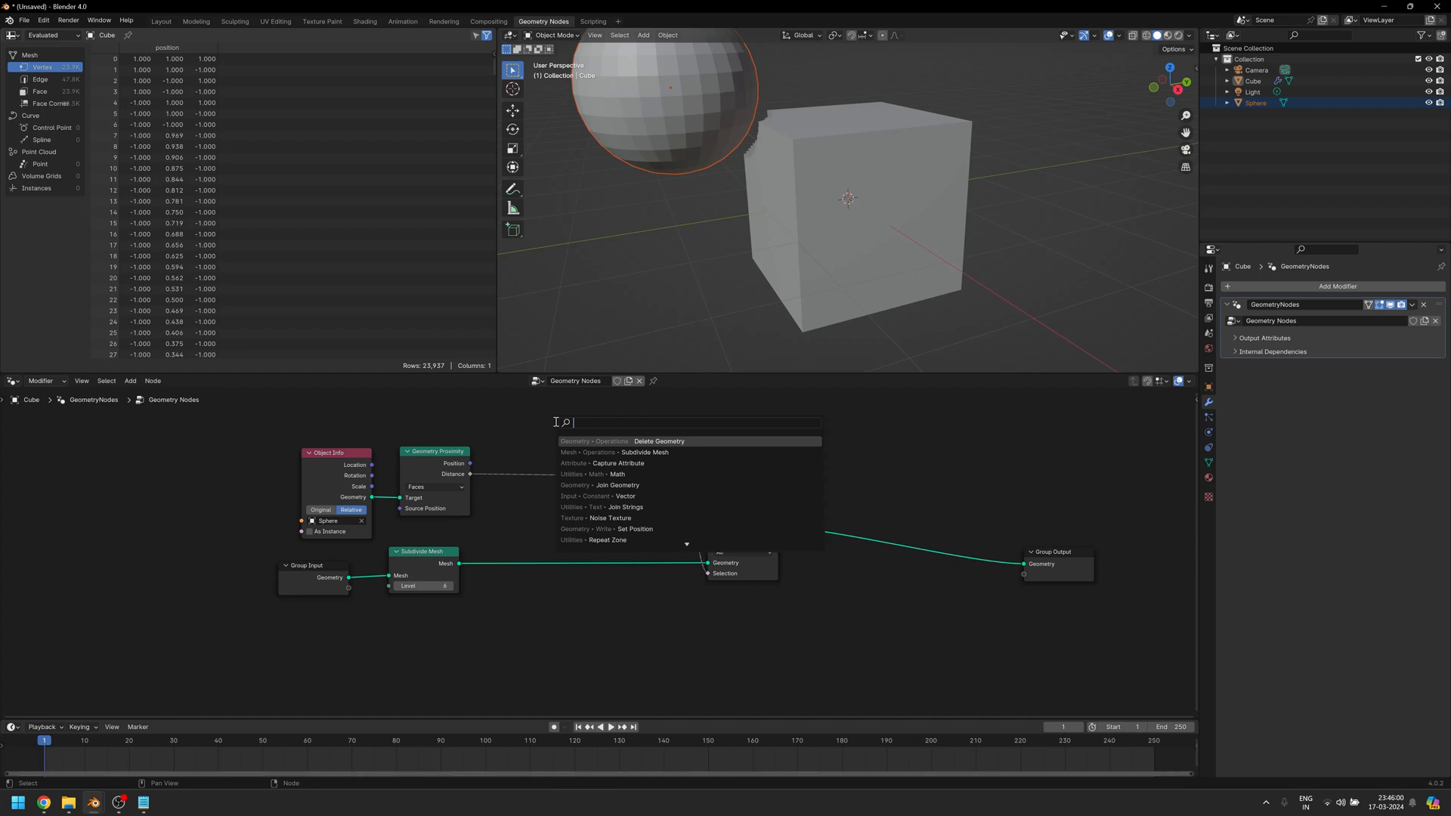
click(659, 441)
text(spli)
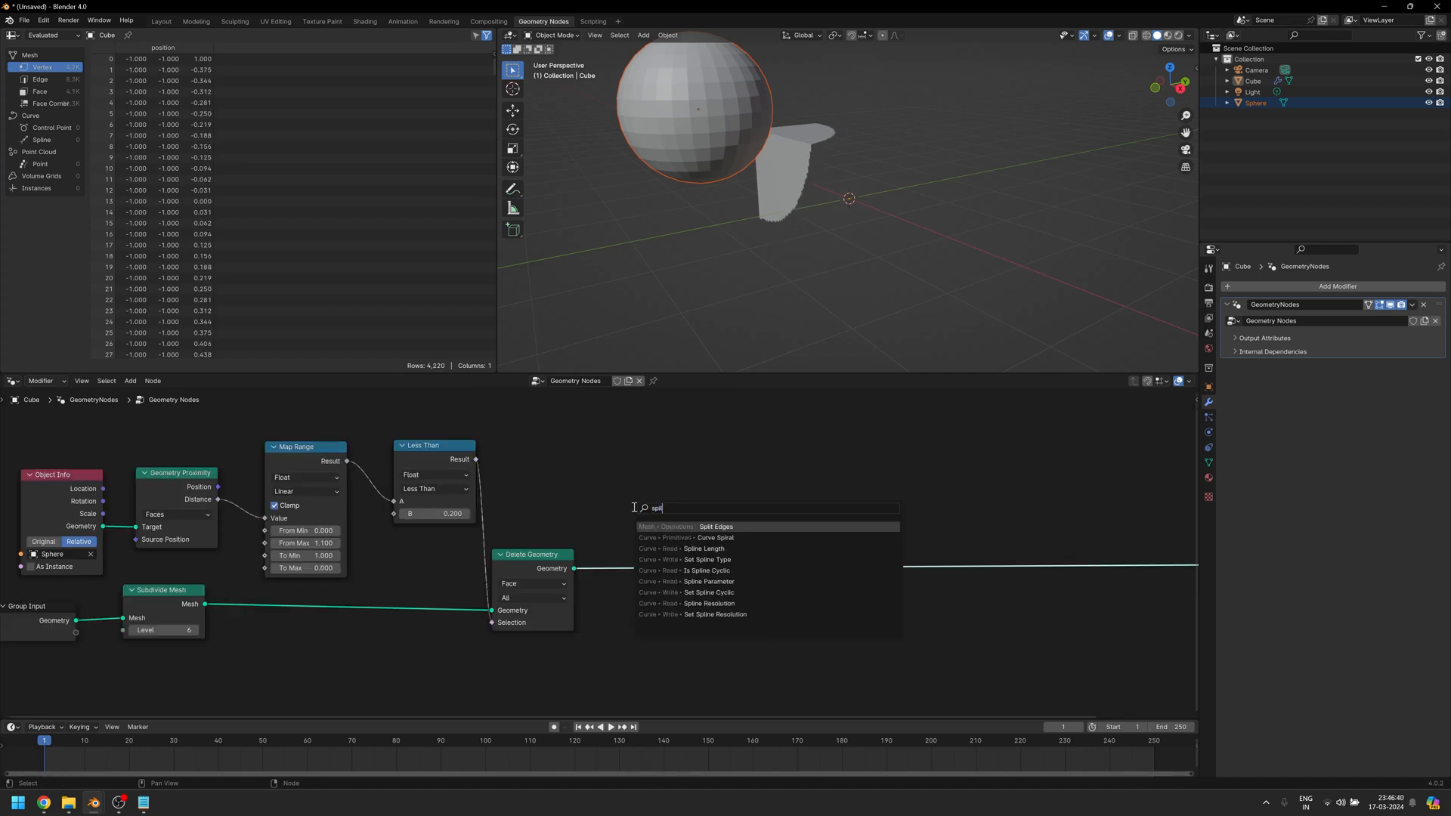
Add Split Edges with a Boolean Random Value (0.5) selection, then Scale Elements after it.
click(716, 526)
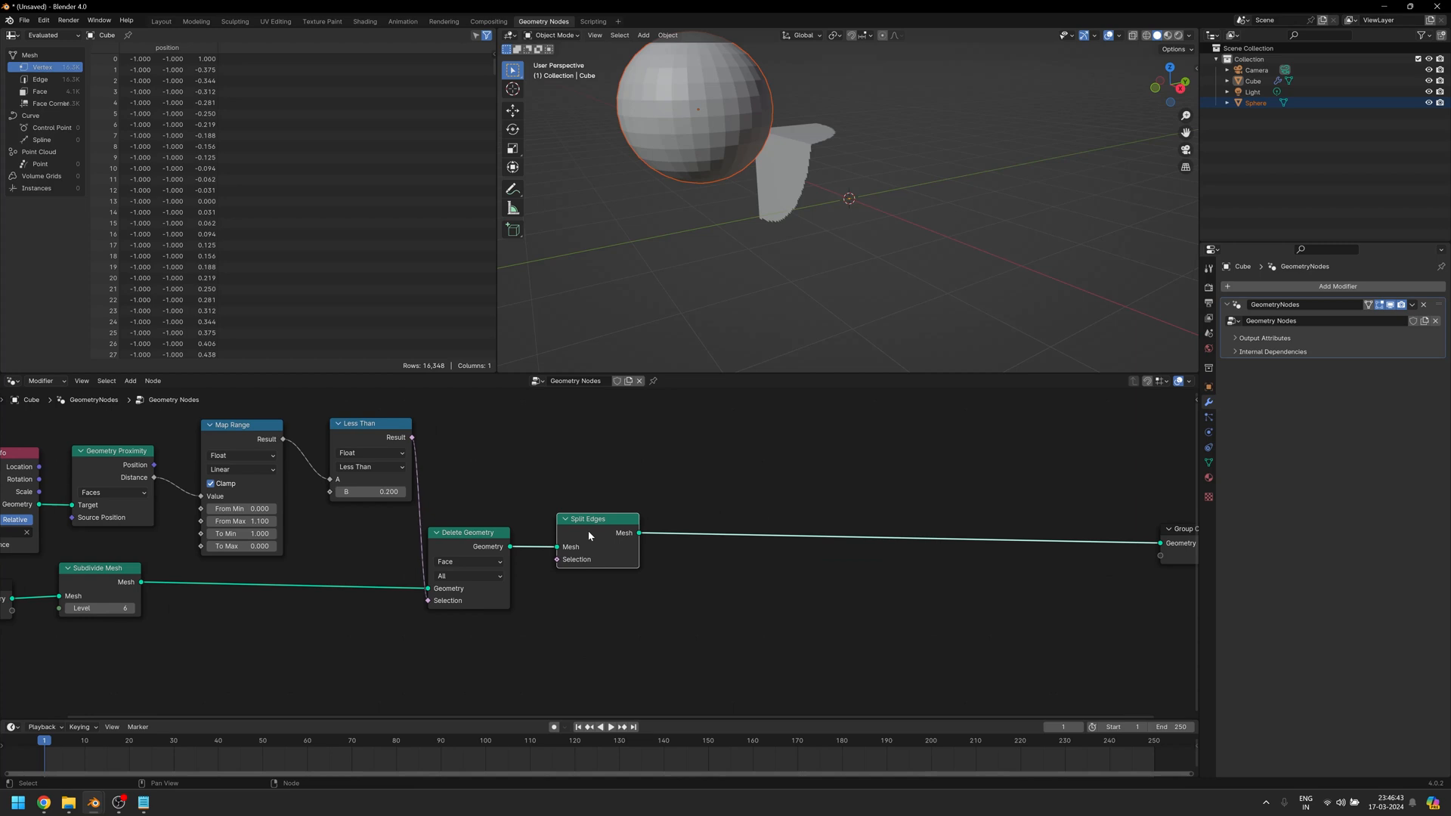
text(ran)
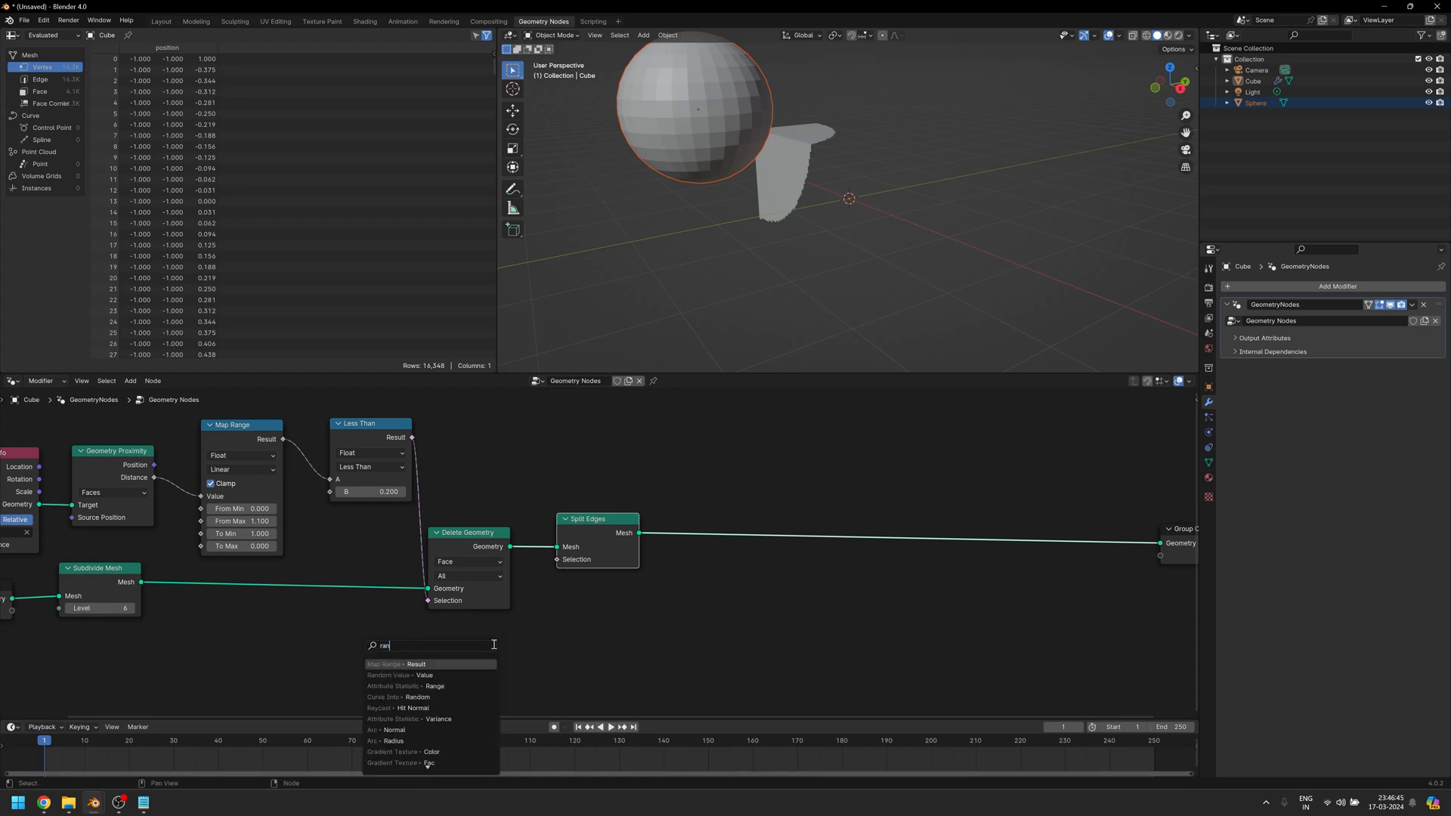
click(400, 675)
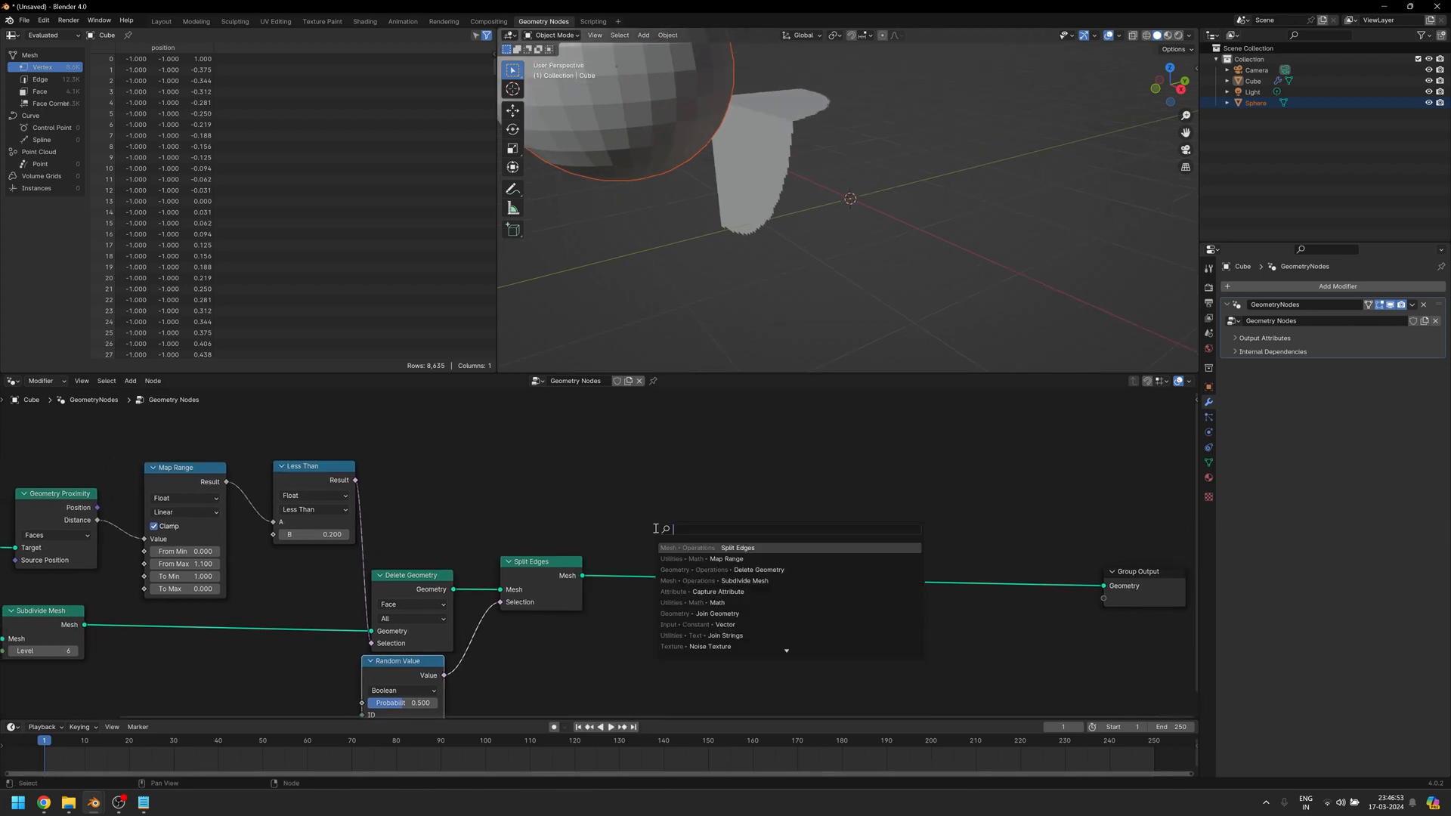
text(sc)
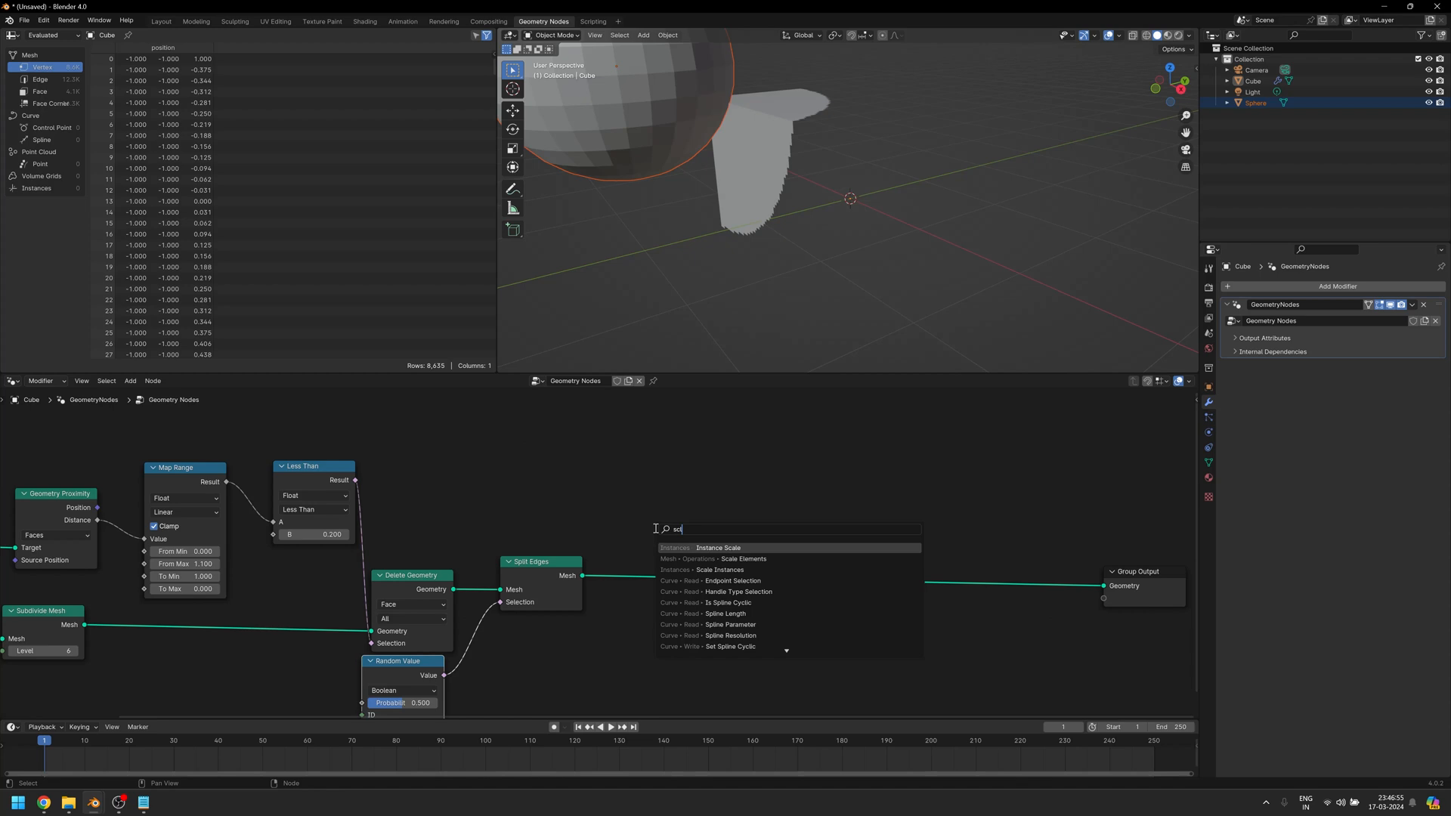
click(721, 557)
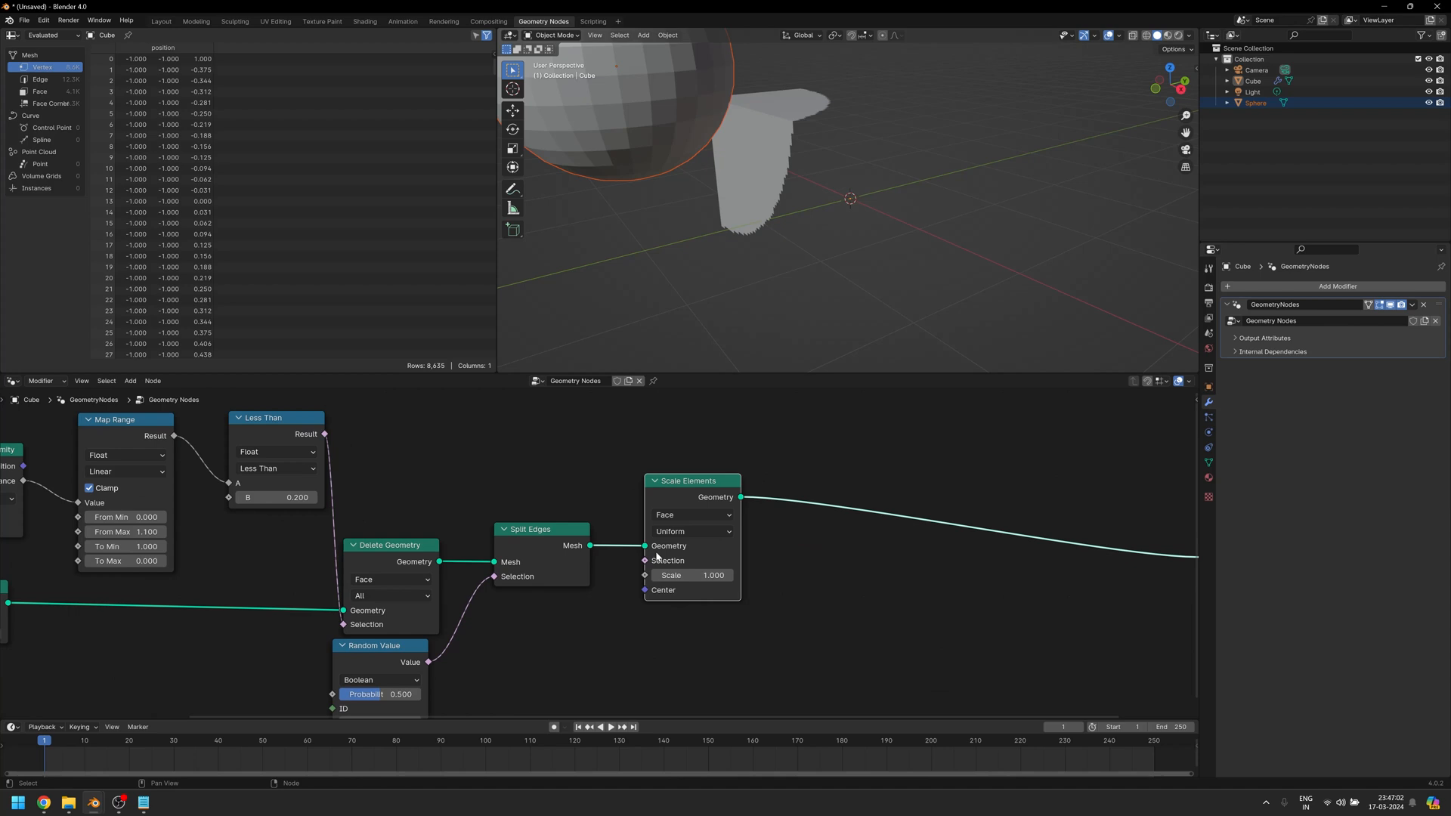
click(692, 574)
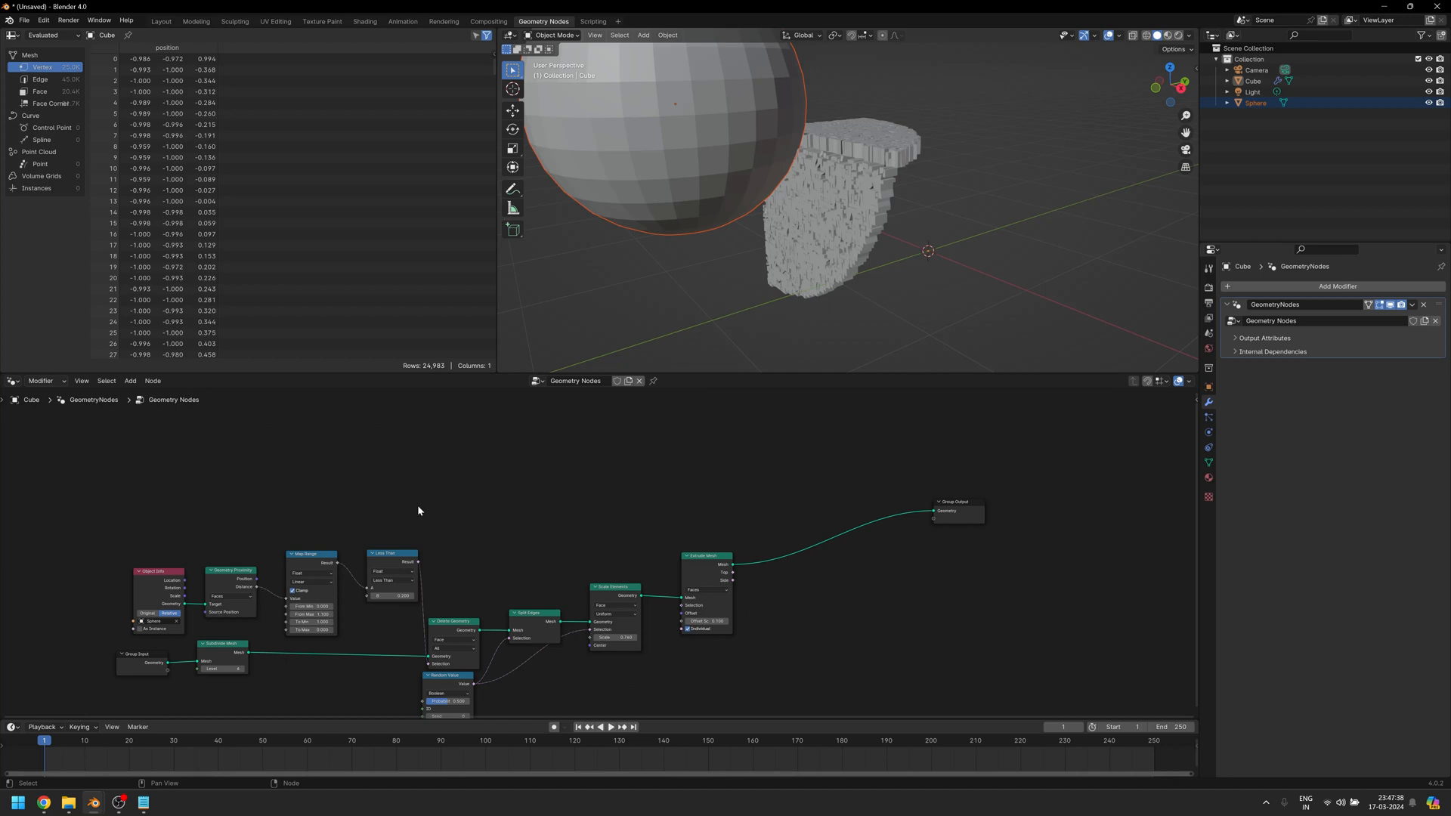
mouse_move(103, 514)
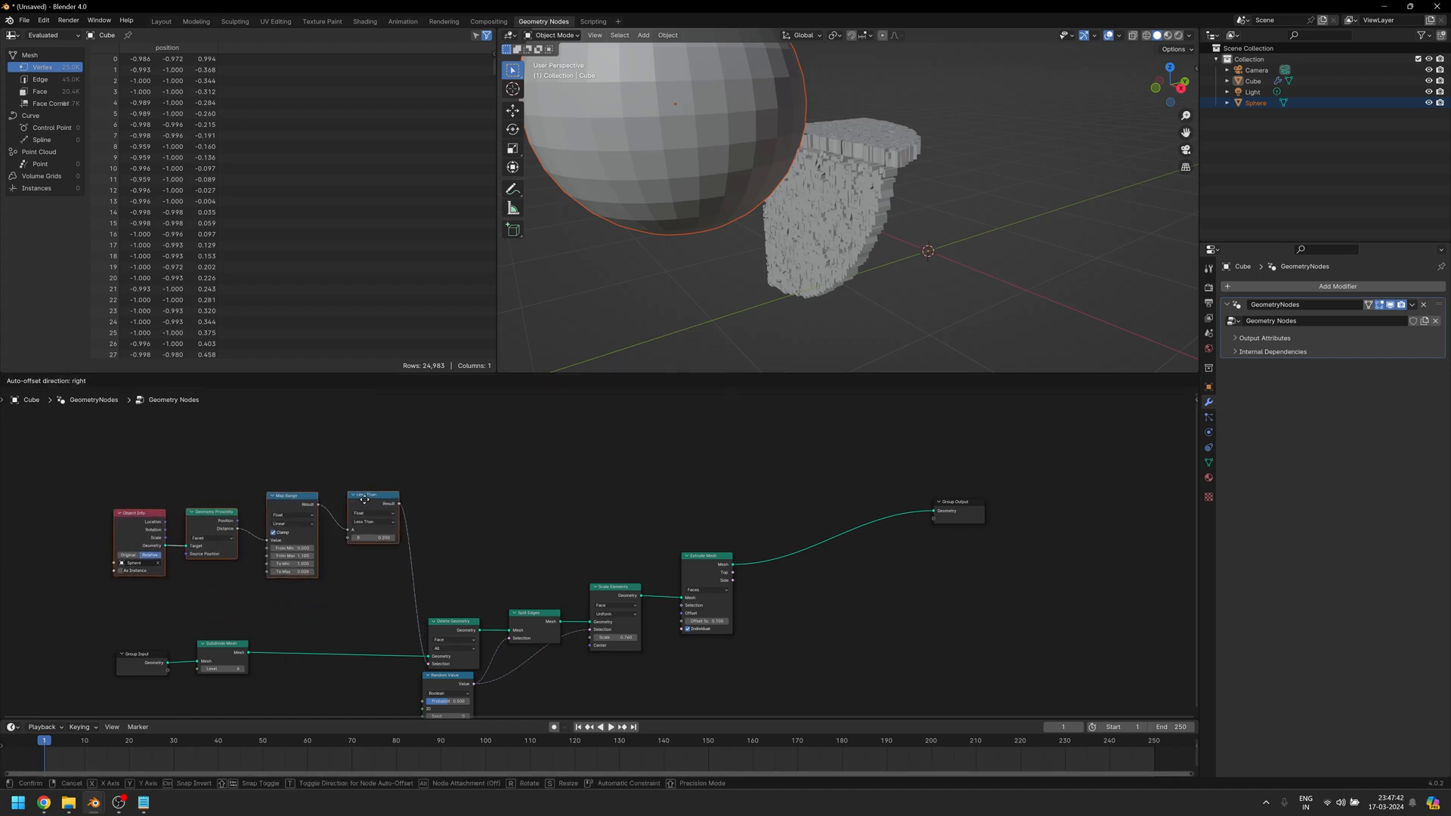
Rearrange the proximity comparison nodes into a tidy group.
click(491, 502)
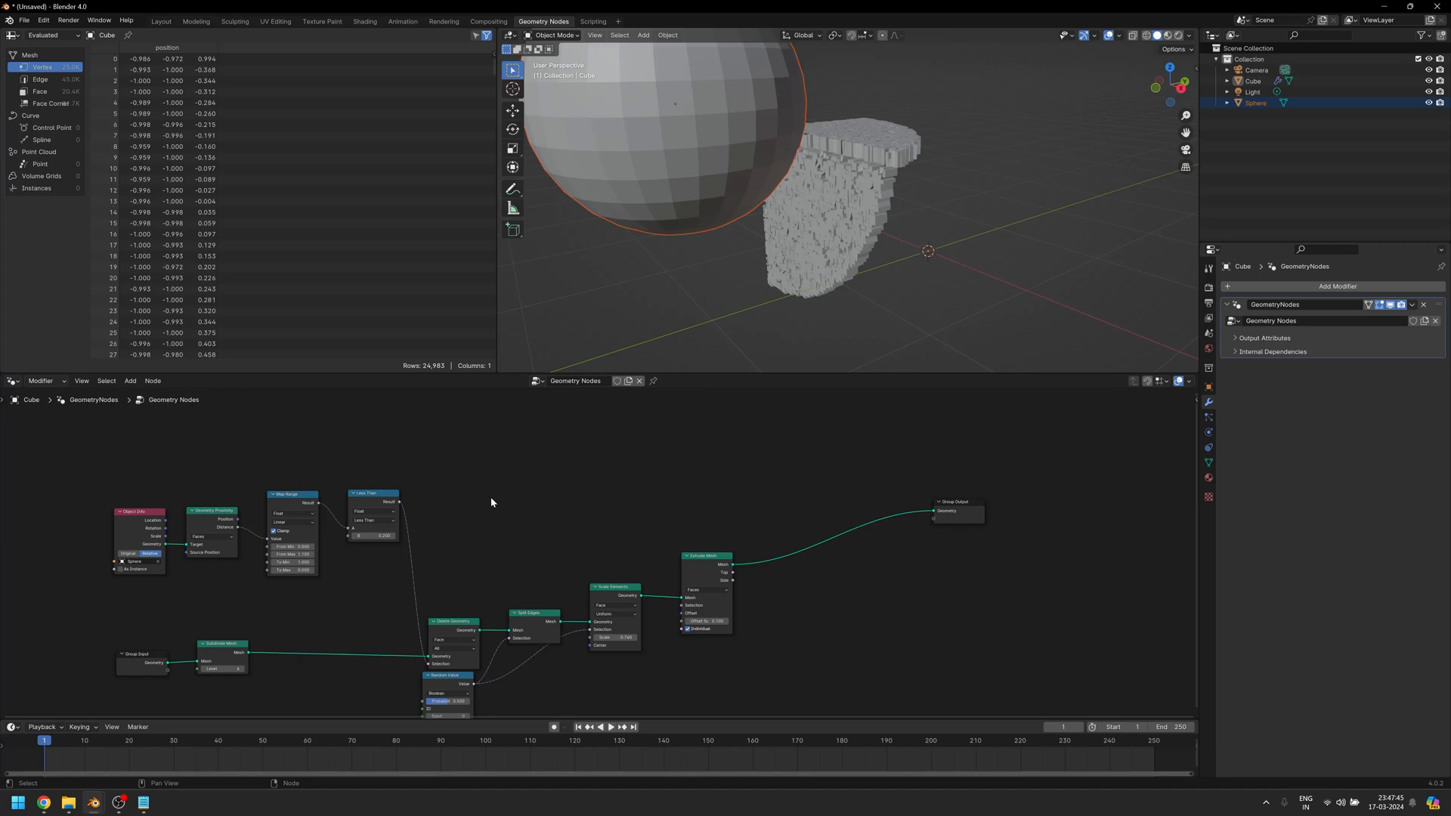
Add a second Delete Geometry from Subdivide Mesh with a Boolean Not on the Less Than result.
key(shift+a)
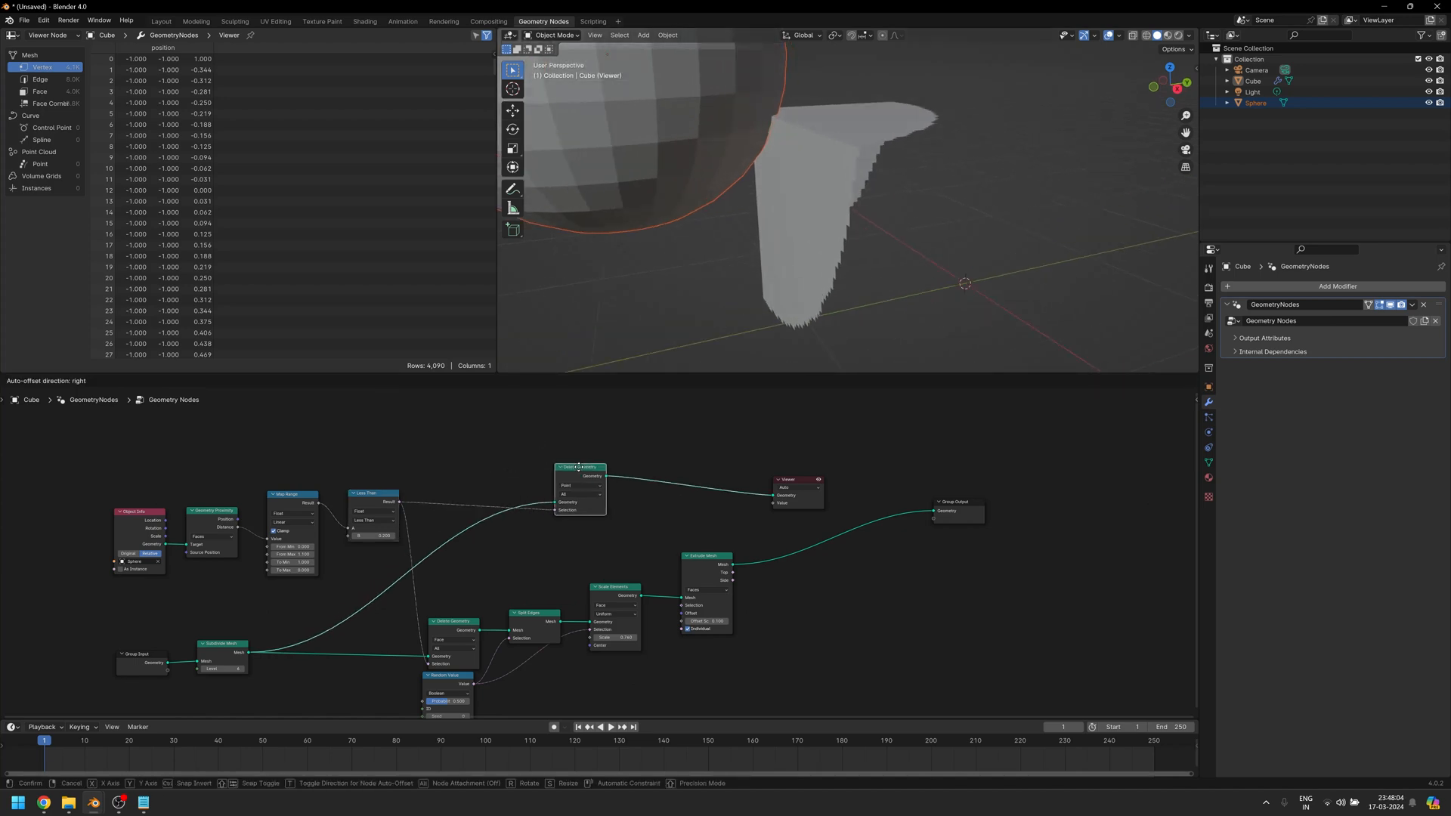
click(384, 493)
text(no)
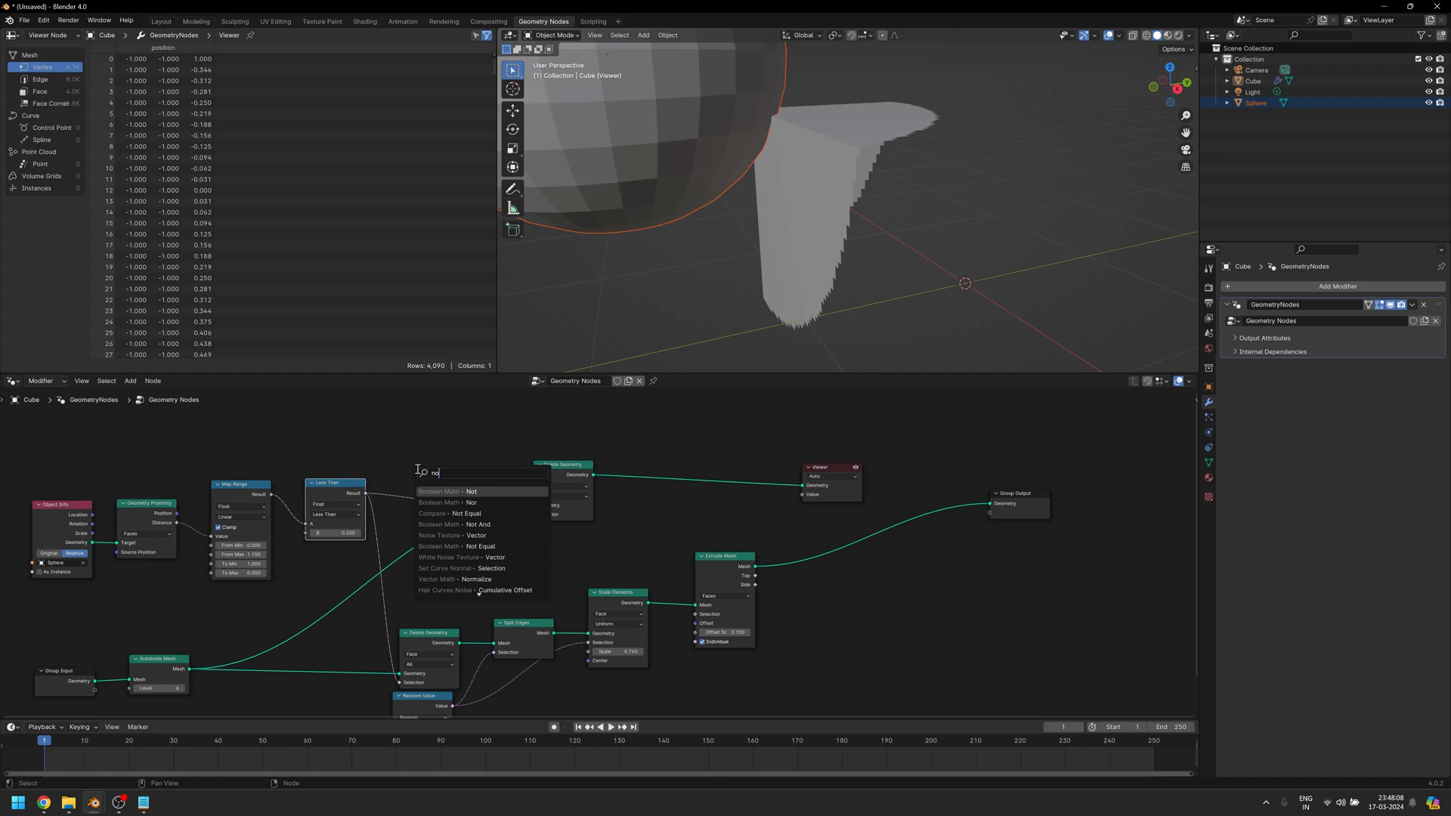
click(447, 491)
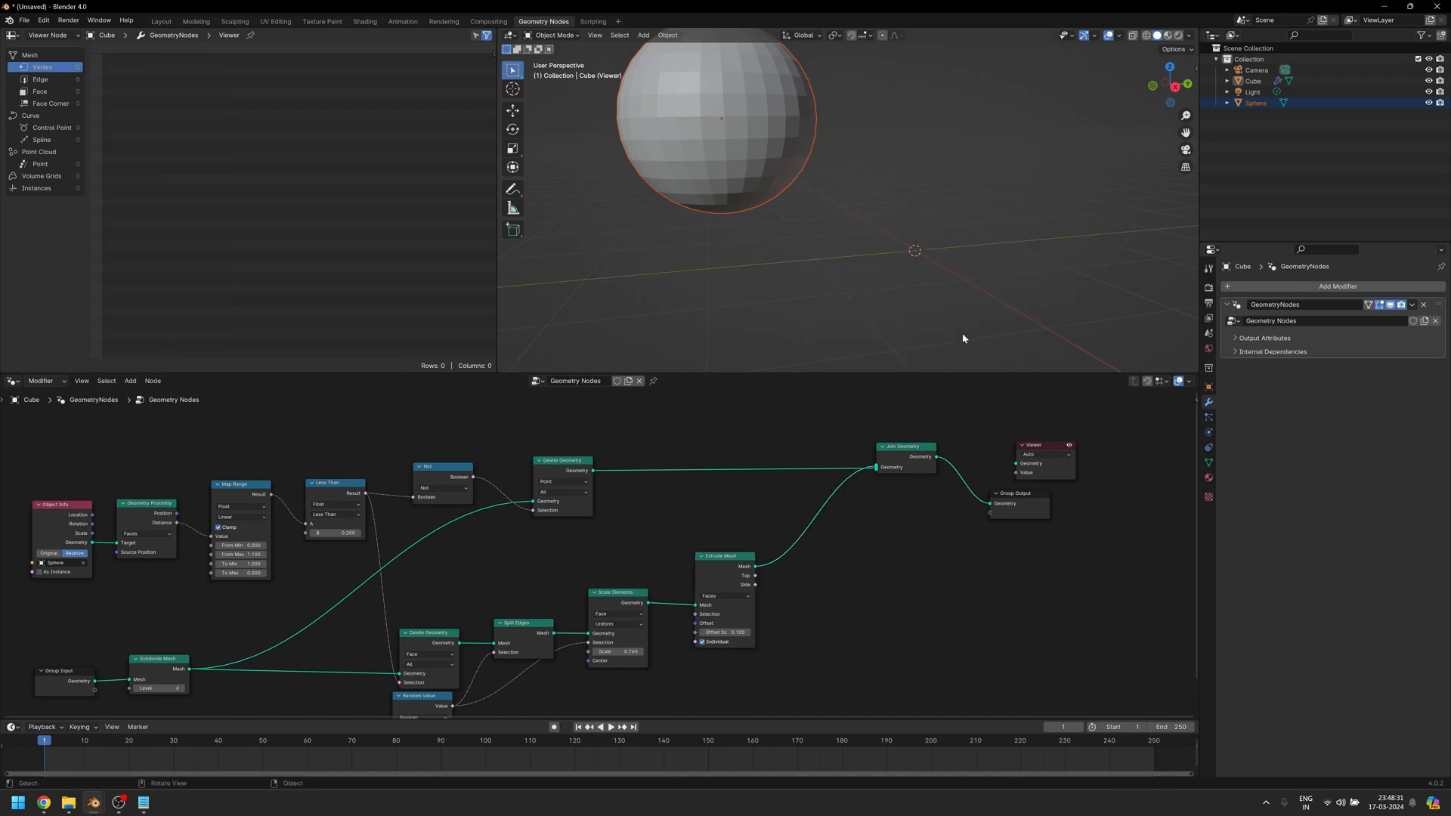
Lower the Subdivide Mesh level to 4 for fewer, larger fragments.
click(1031, 445)
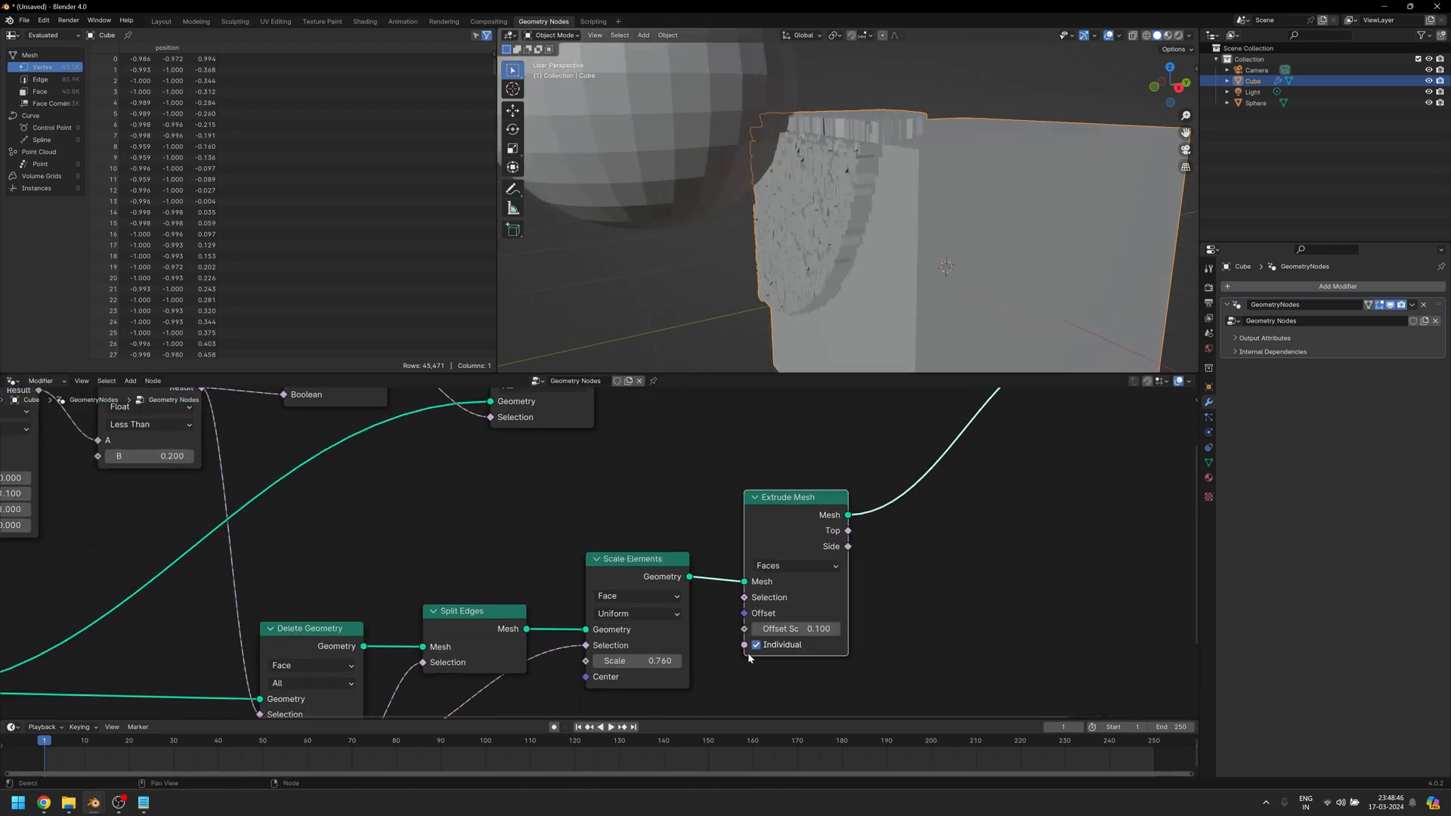
click(755, 644)
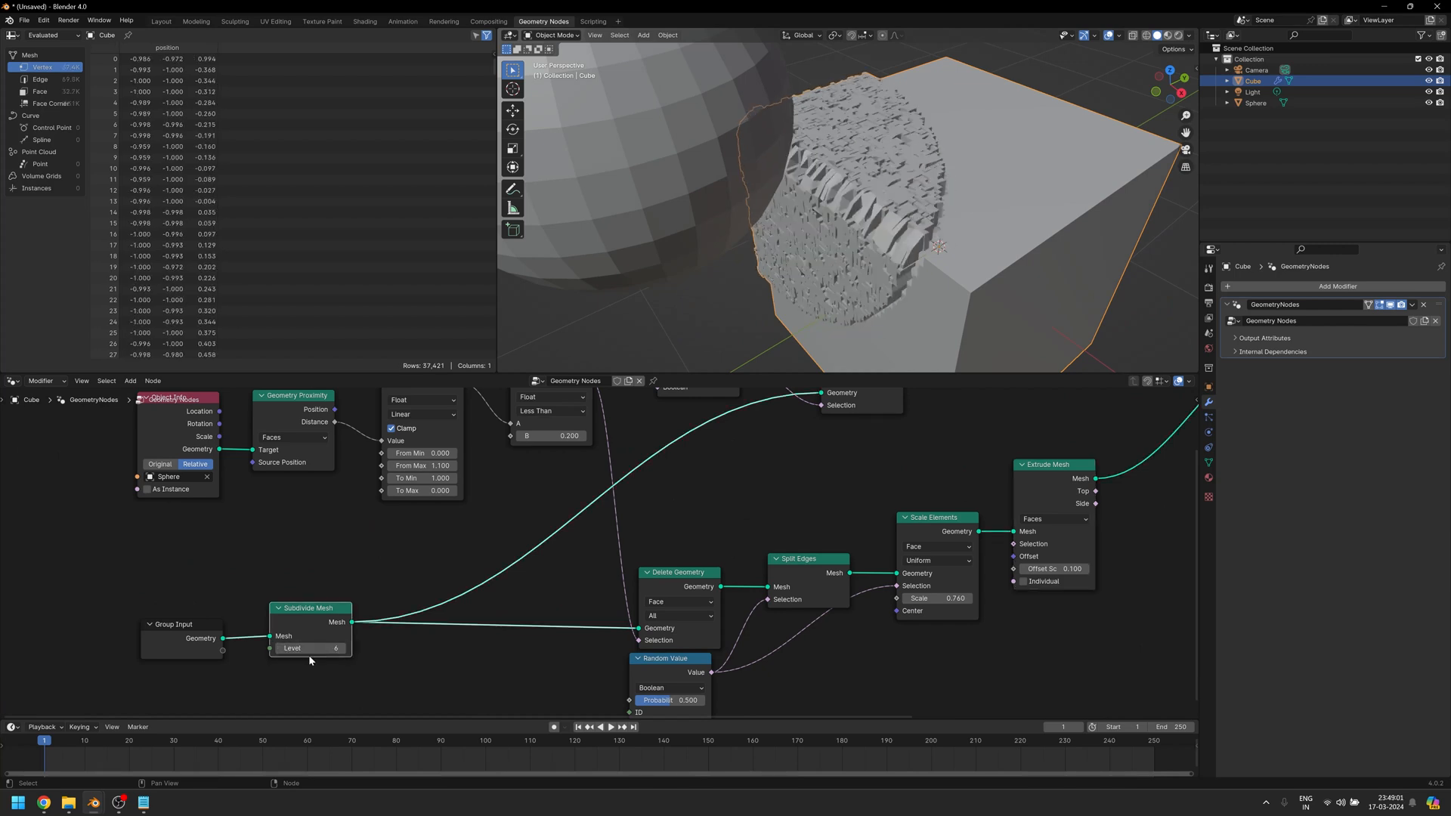
click(310, 647)
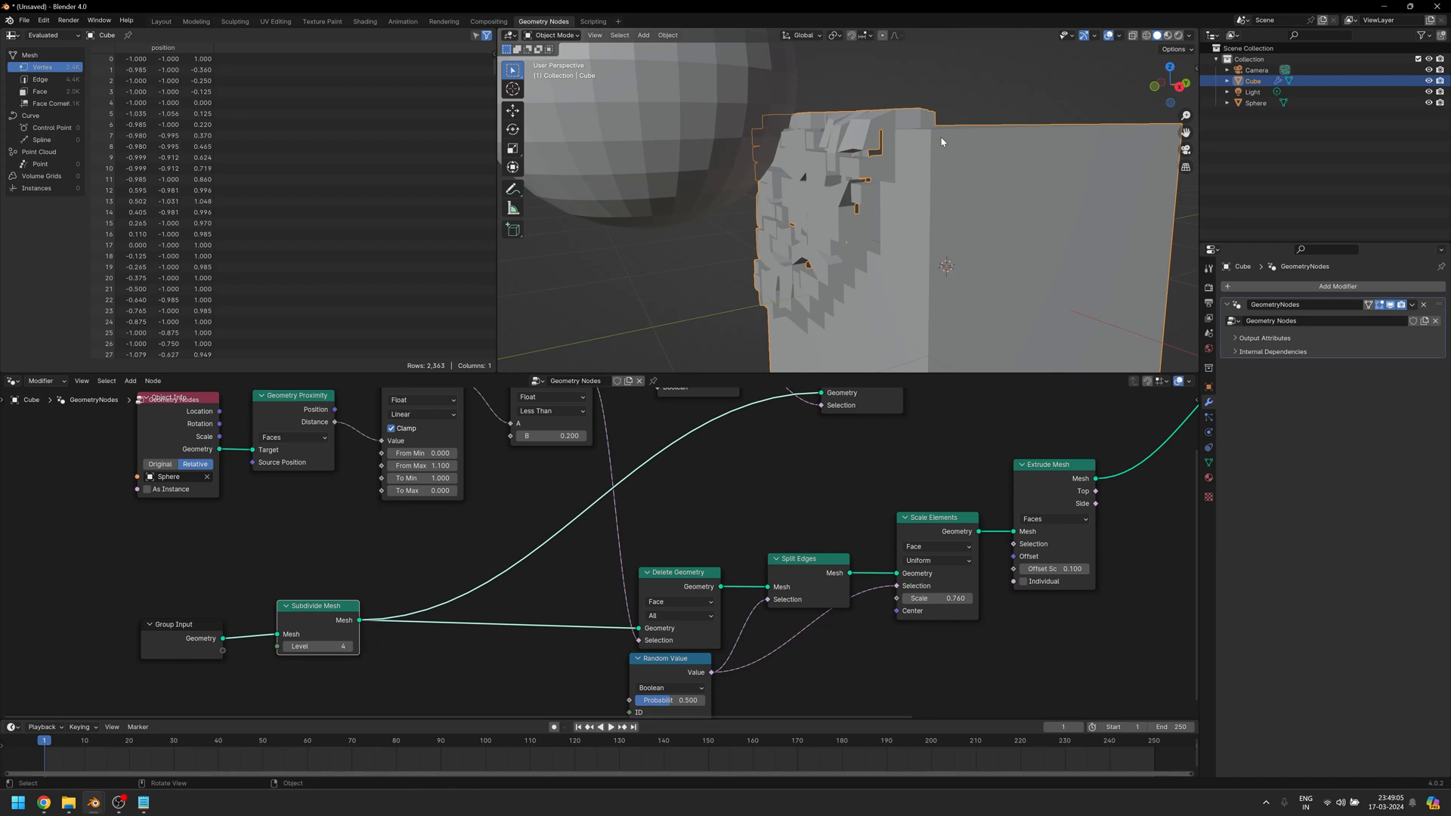
click(1188, 35)
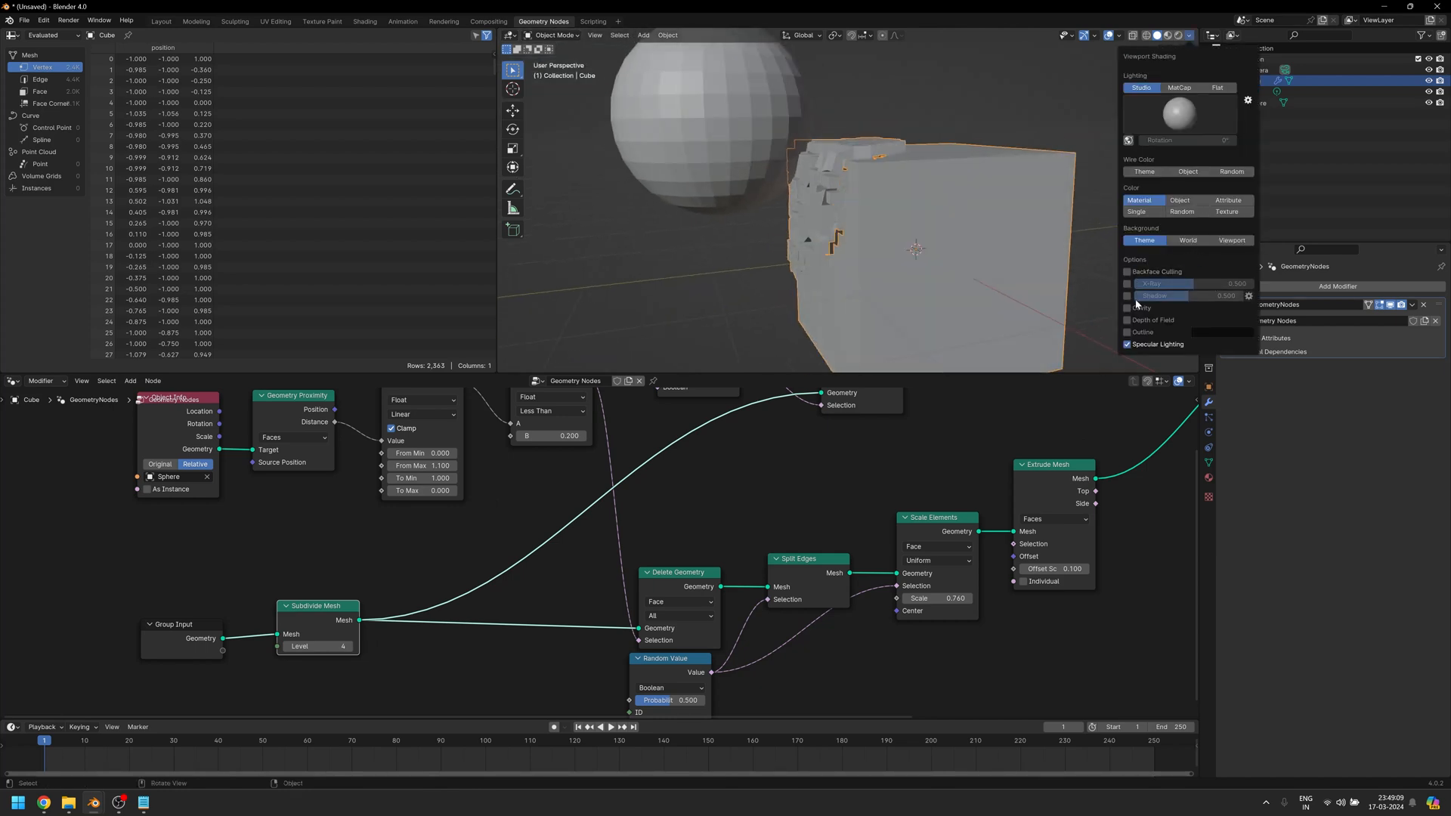
Enable Cavity in Viewport Shading and choose its cavity type.
click(1128, 308)
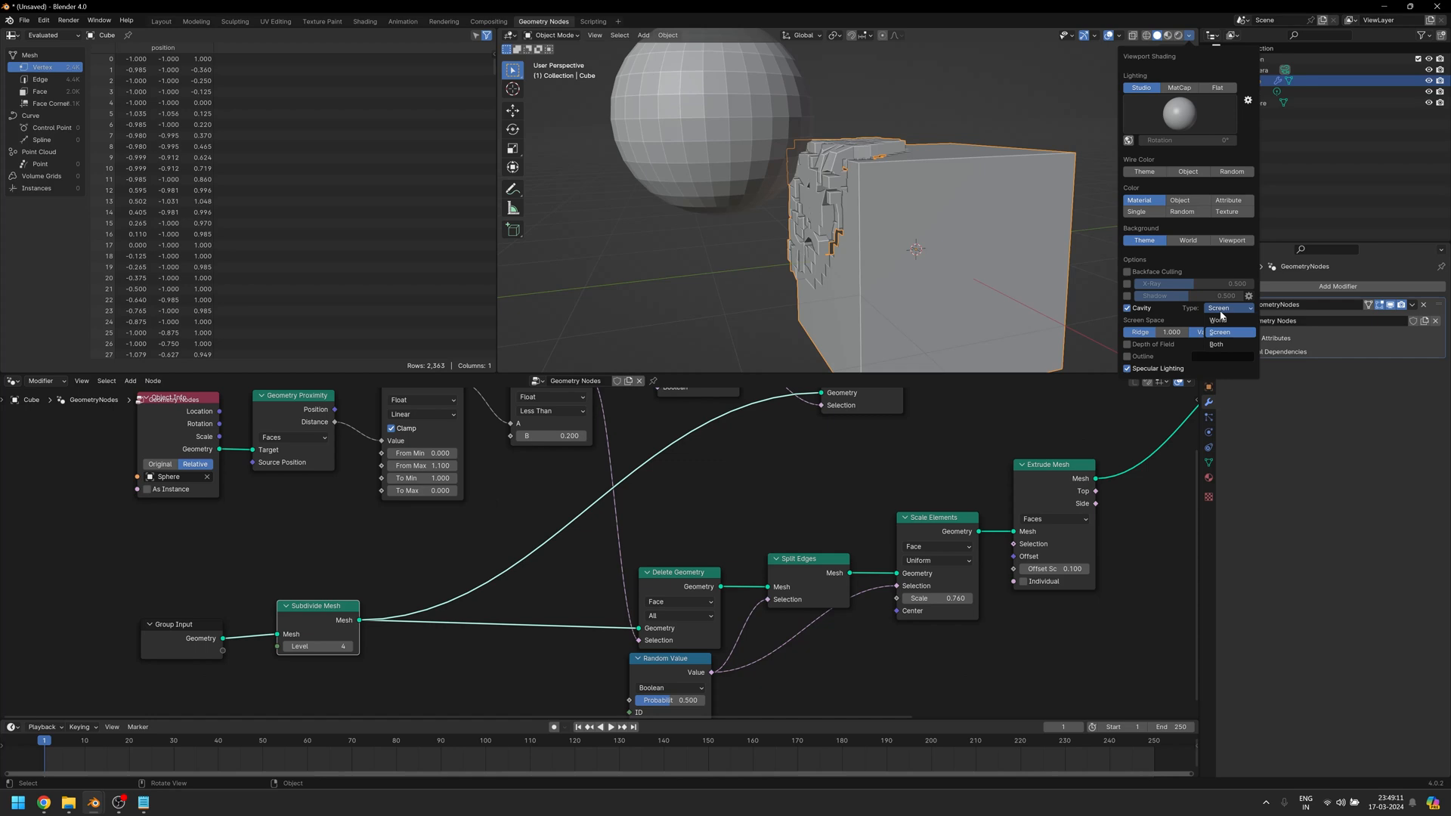
click(1217, 319)
text(set)
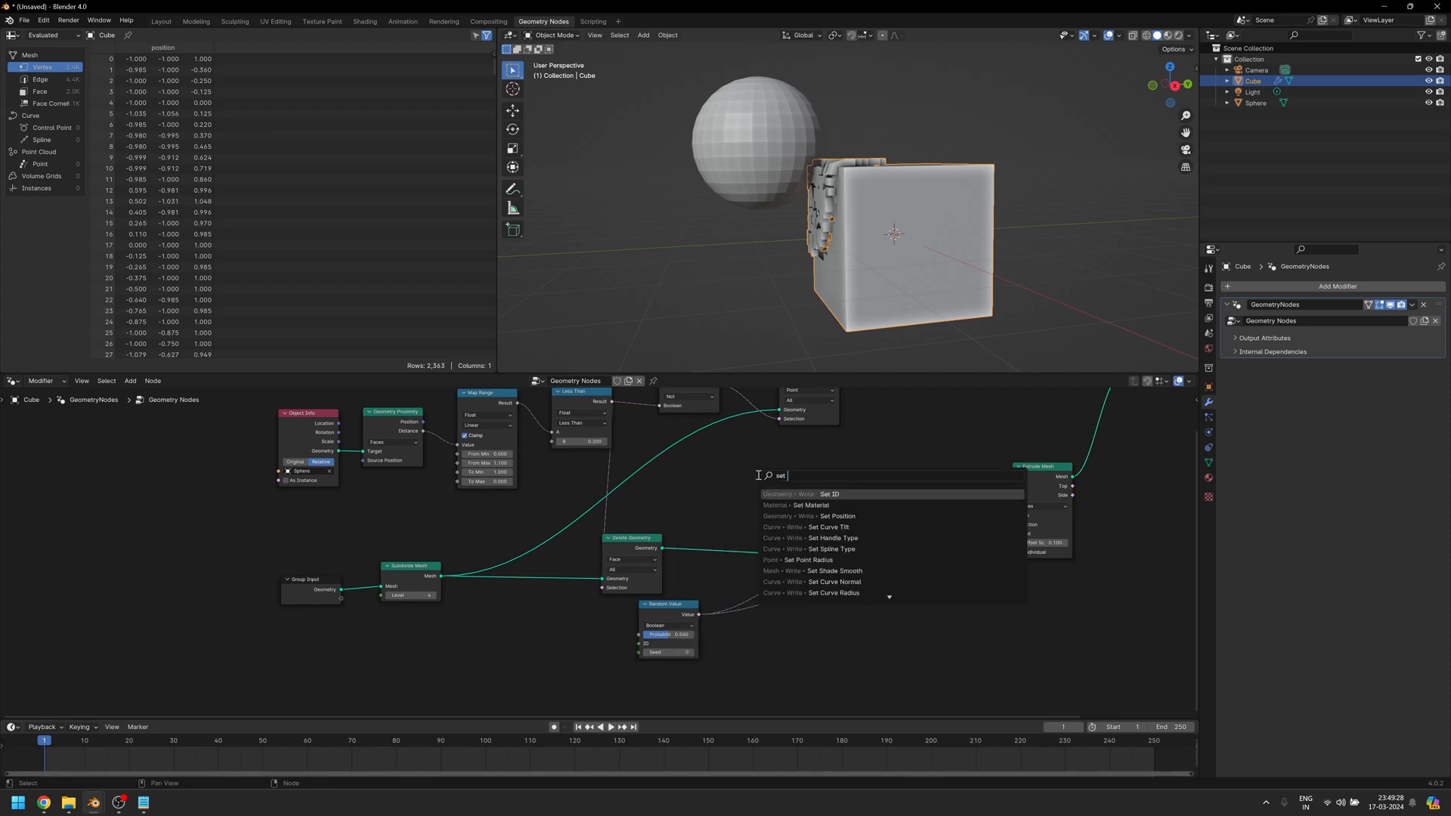
Add Set Position with a Noise Texture through Vector Subtract into its Offset.
click(834, 515)
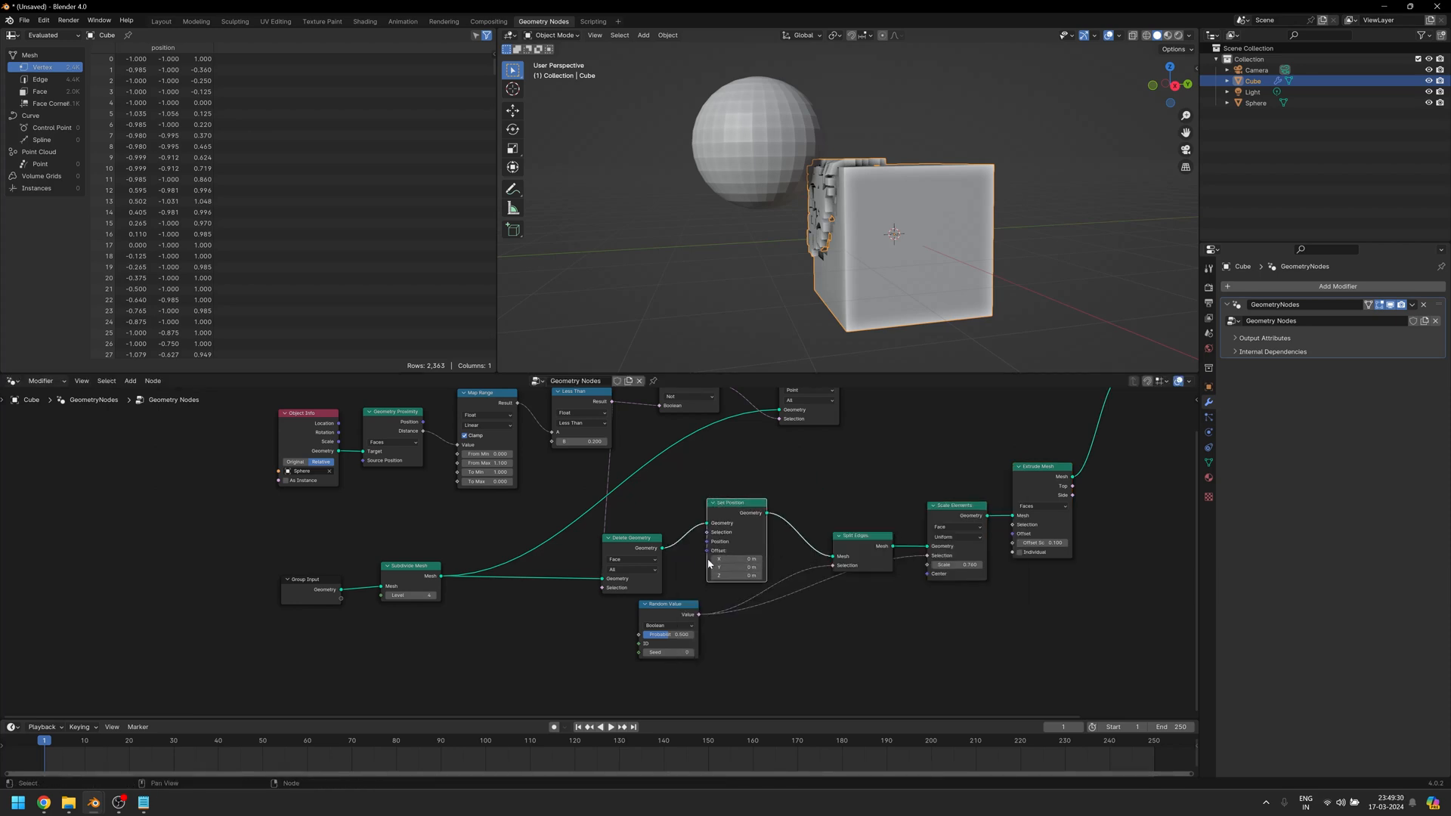
text(noise)
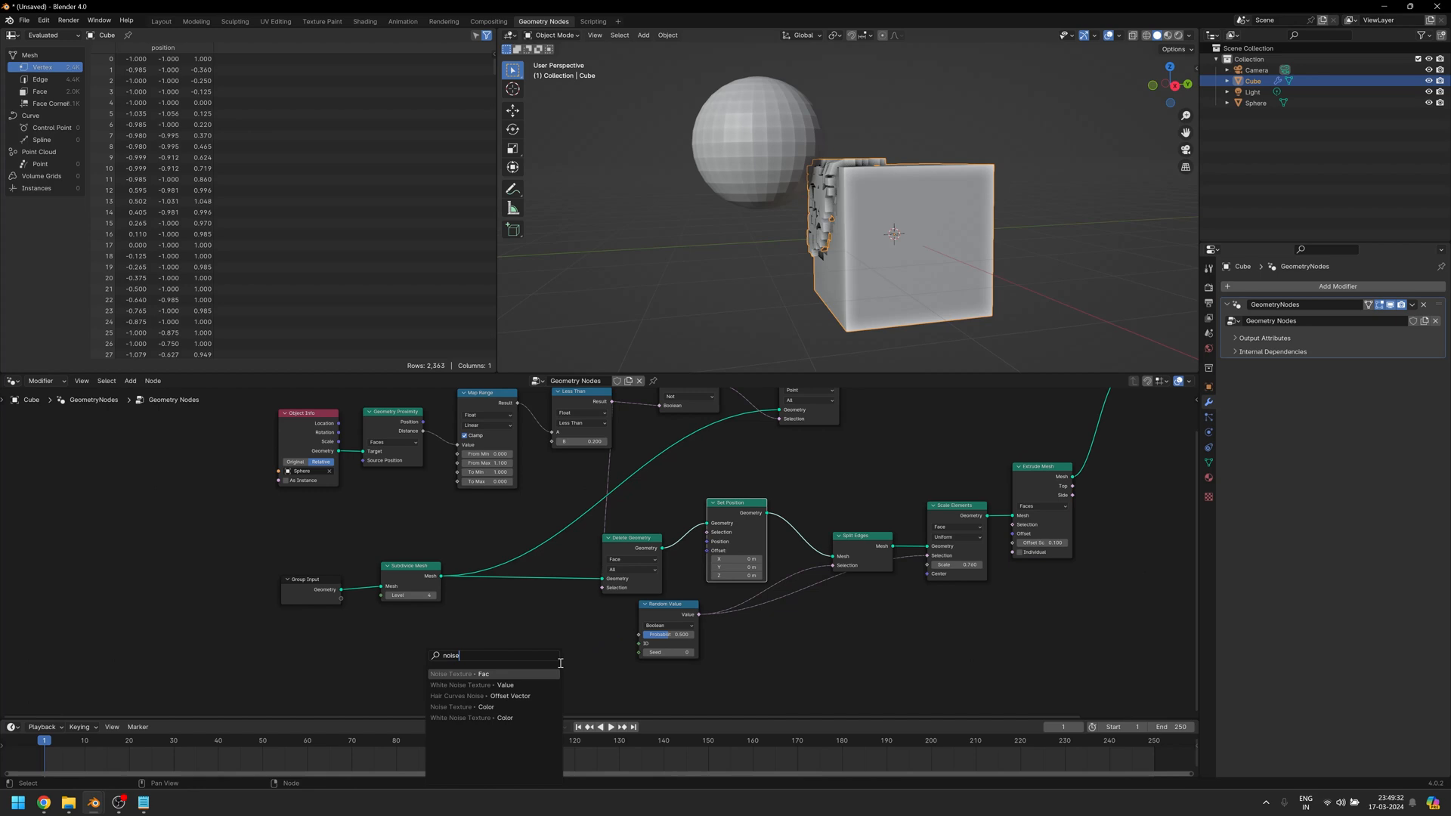
click(452, 673)
text(sub)
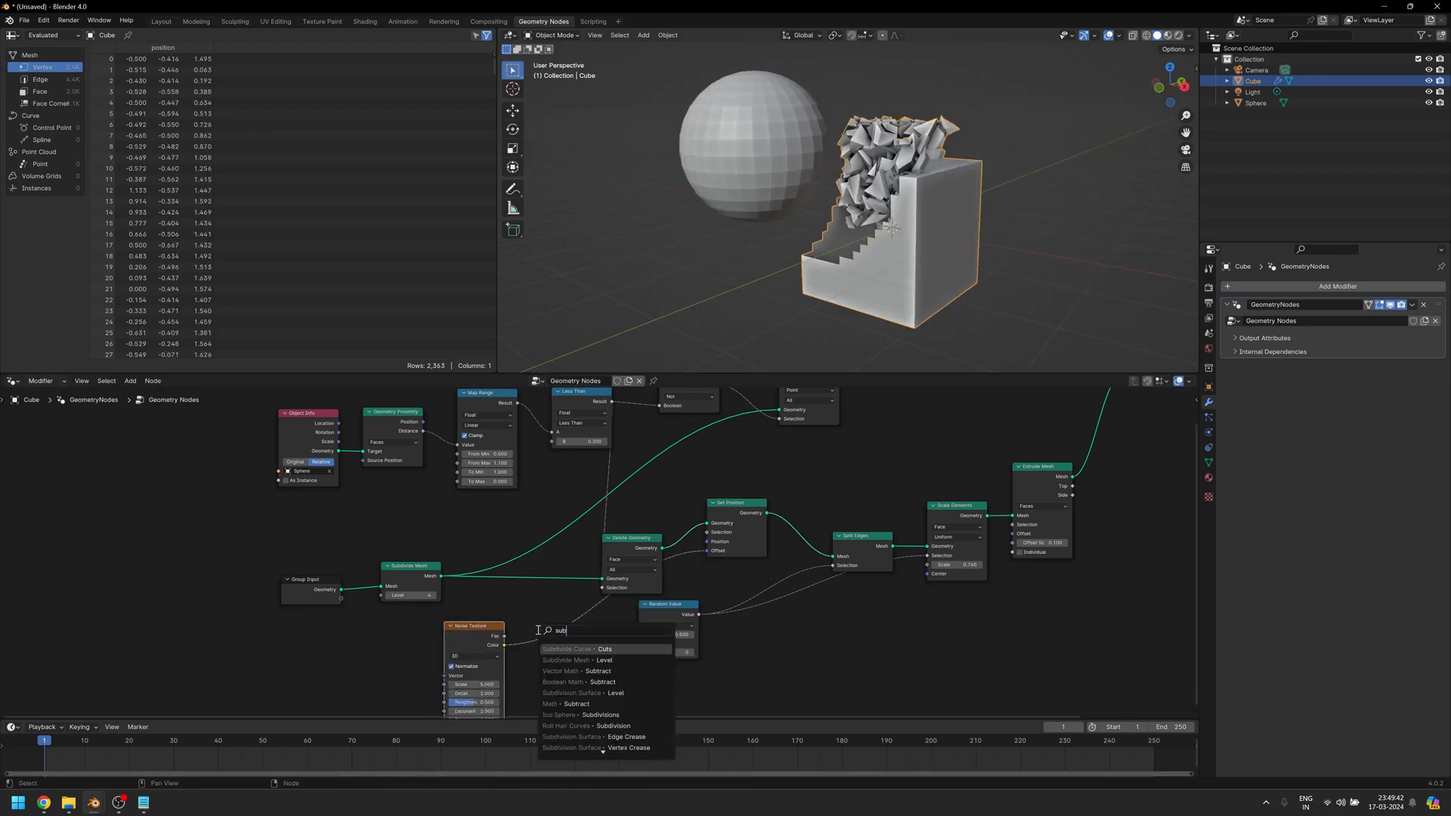
click(577, 671)
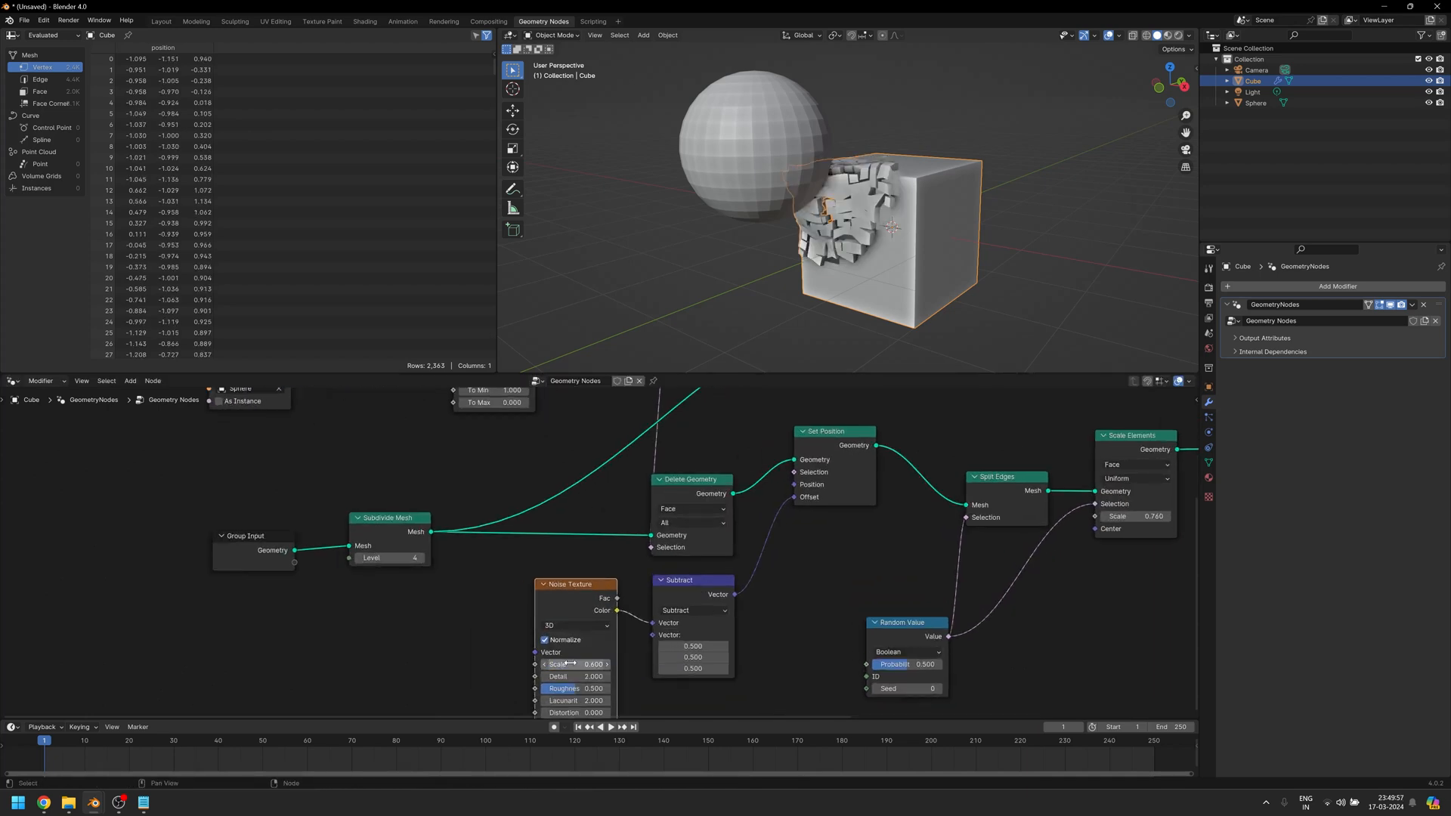
Switch the noise to 4D and drive its W with Scene Time Seconds.
click(574, 626)
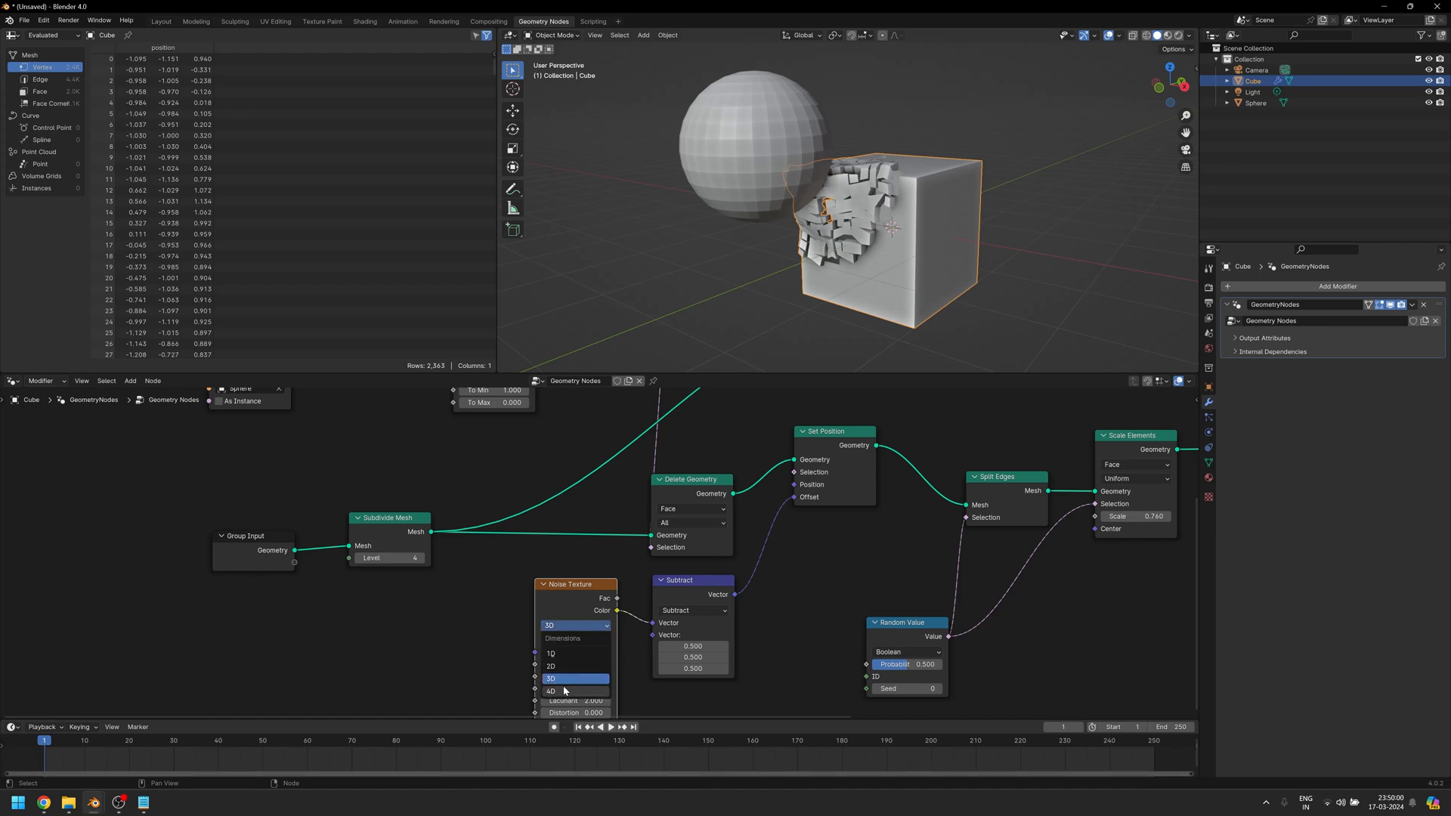
click(551, 690)
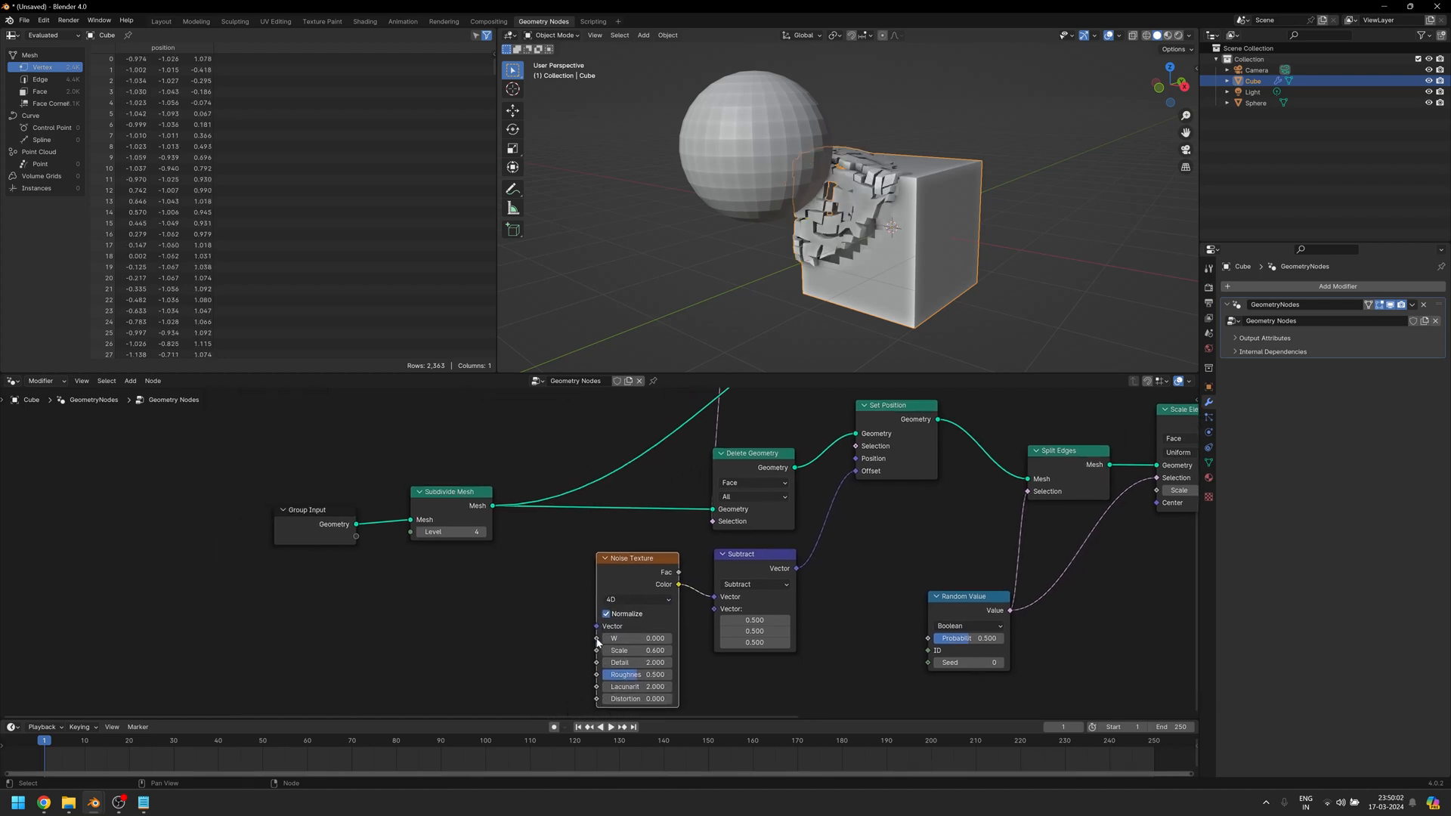
text(seco)
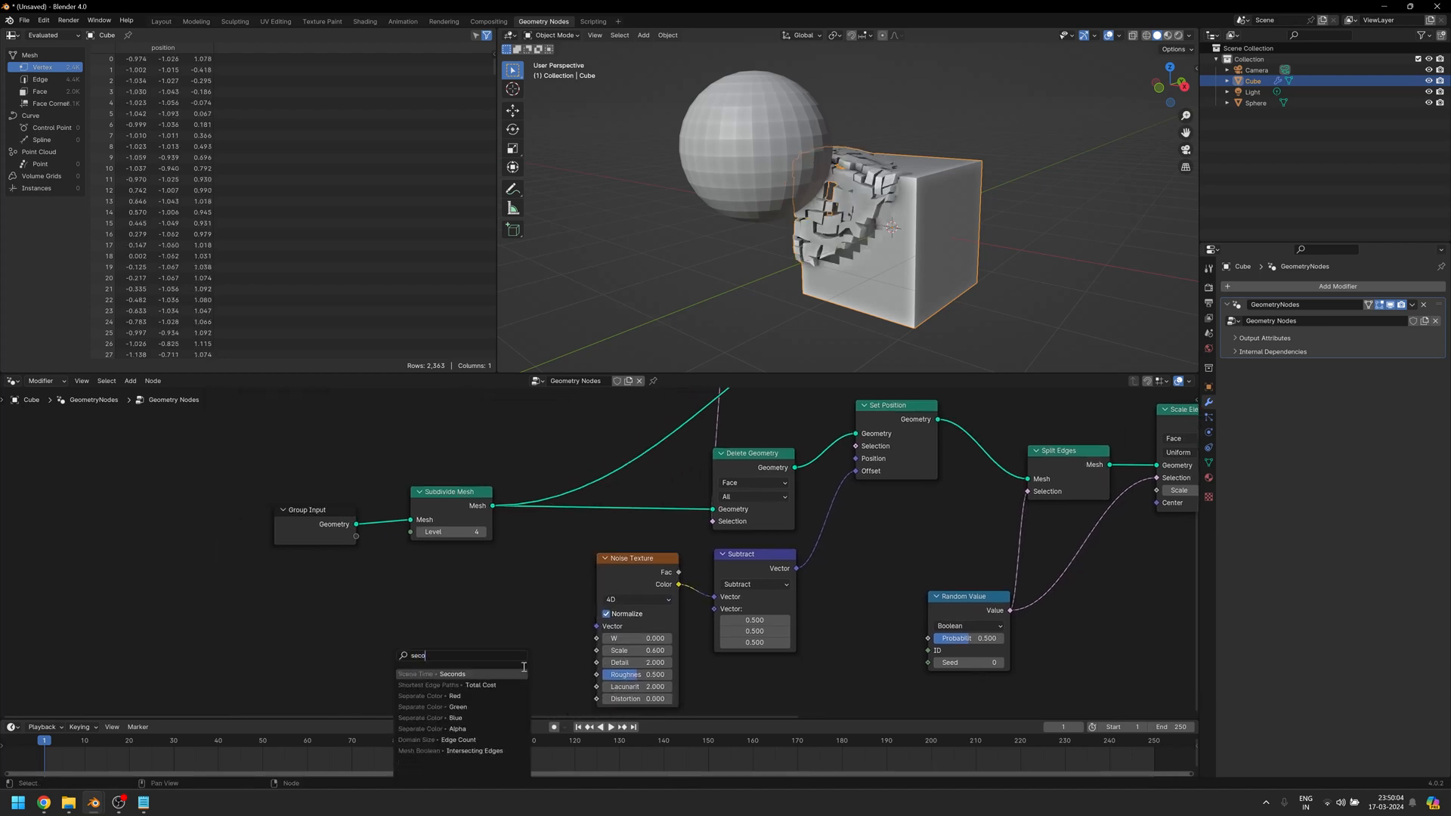
click(433, 673)
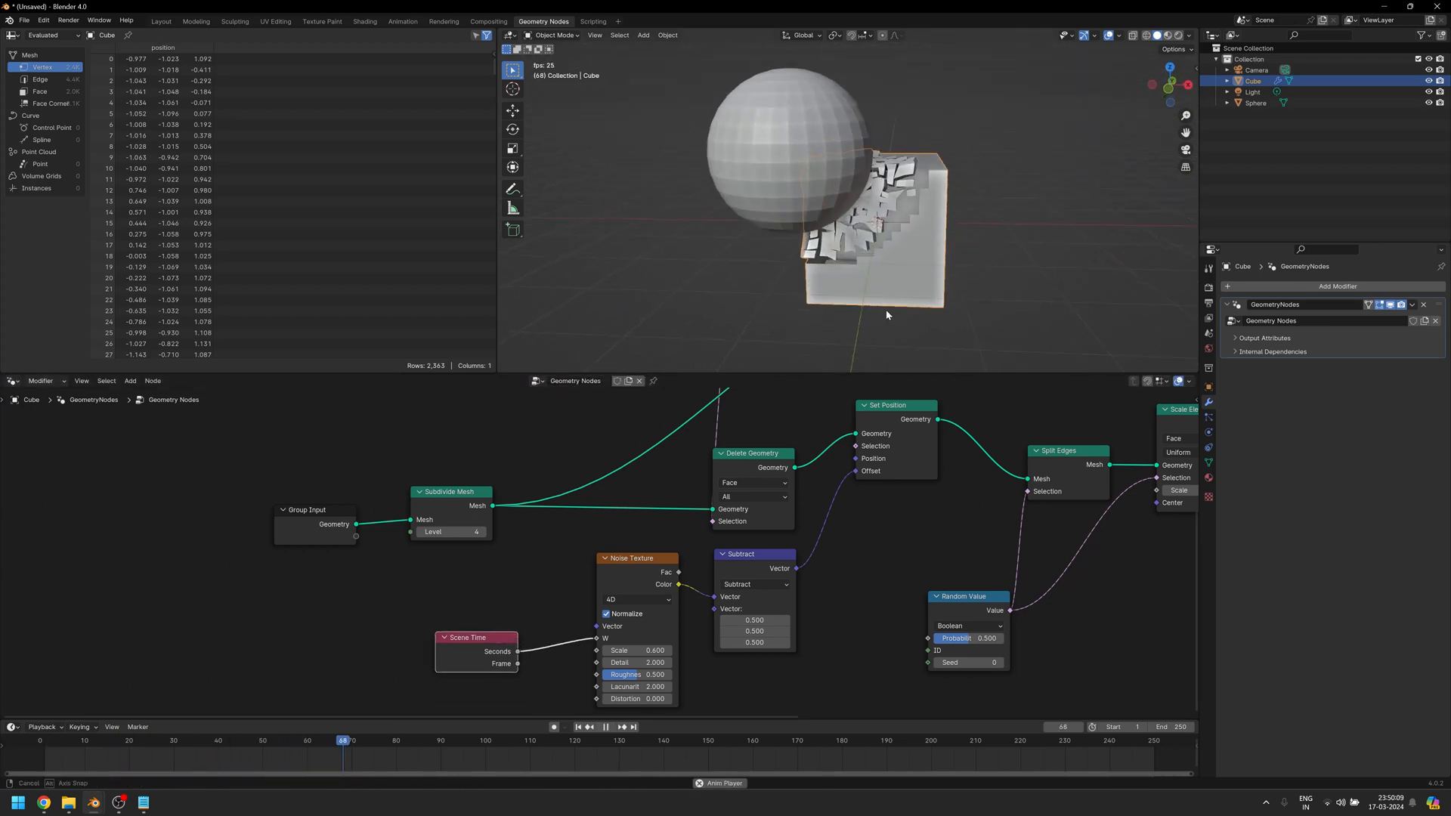
Pan to the Join Geometry area and bring up the node search there.
click(768, 148)
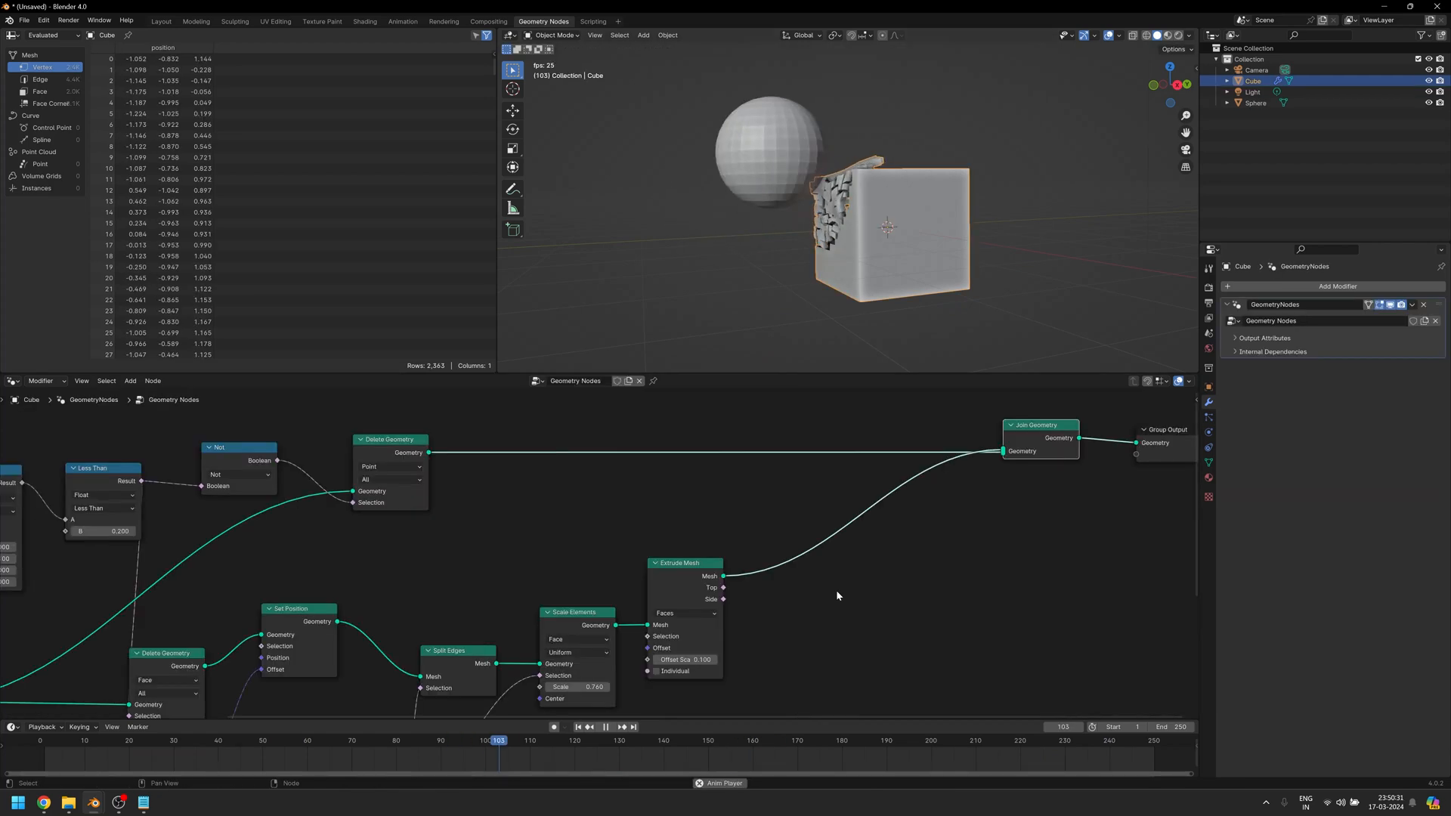
click(713, 739)
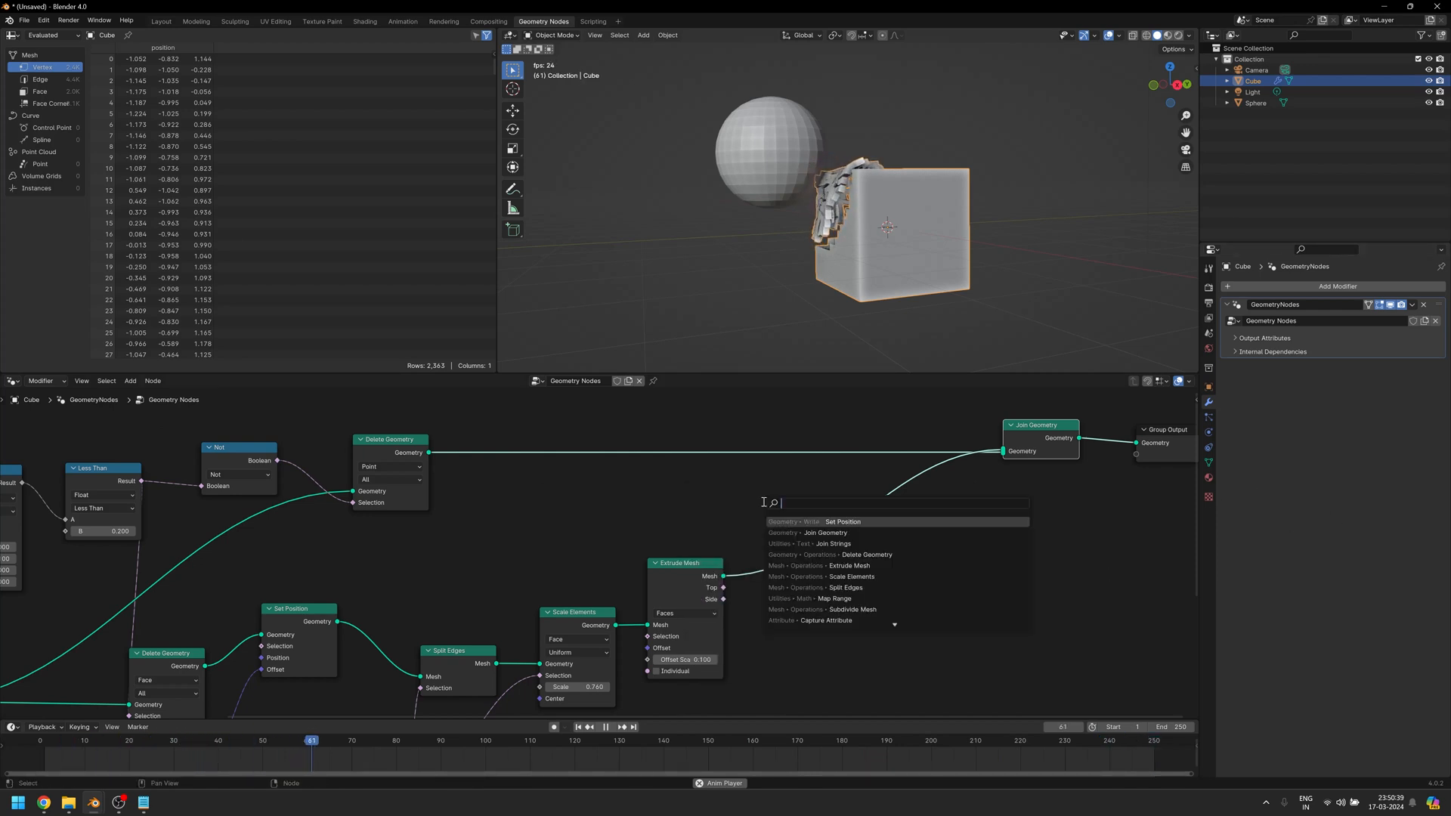
Insert a Set Material node between Extrude Mesh and Join Geometry.
text(set)
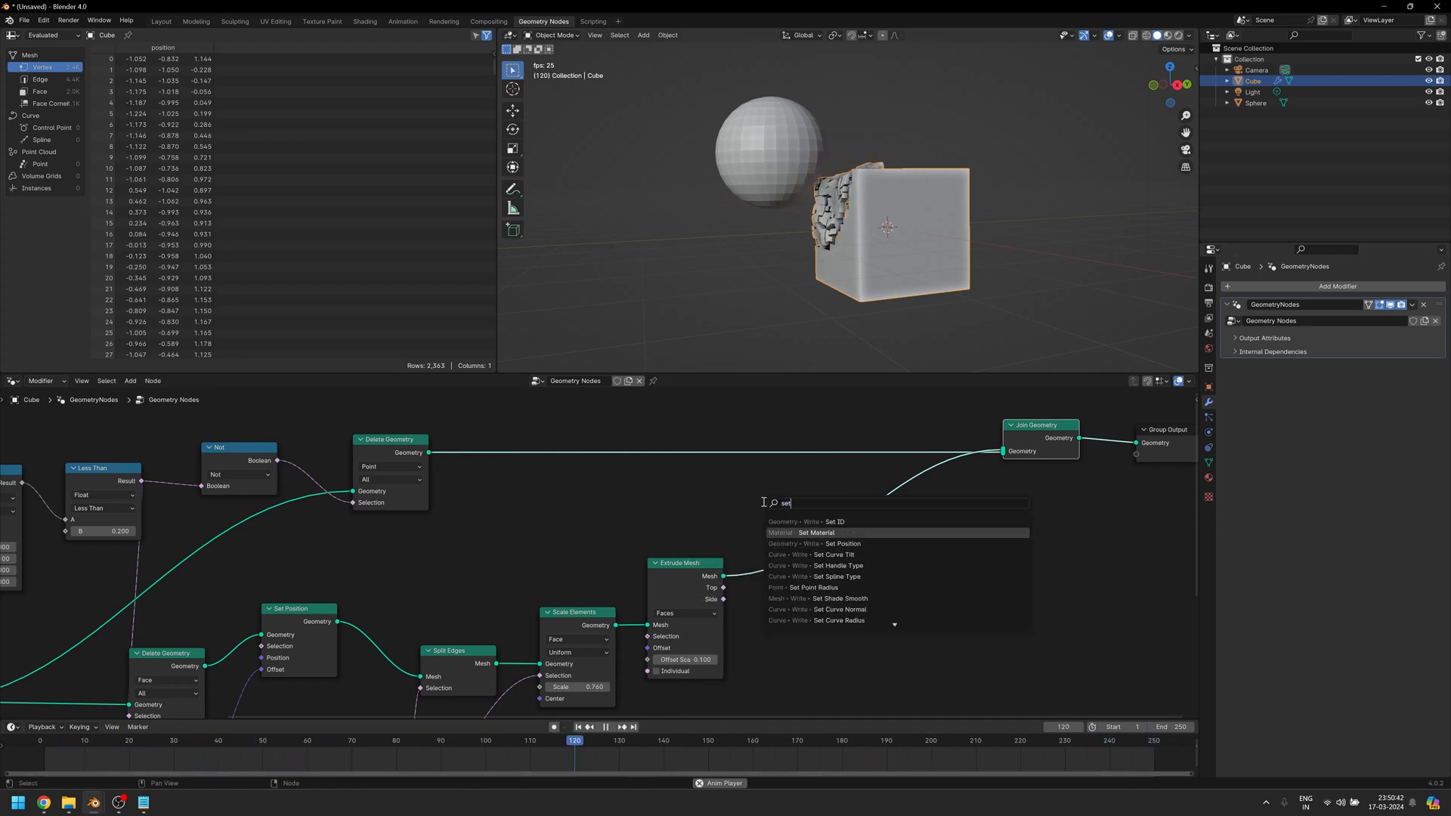
click(814, 532)
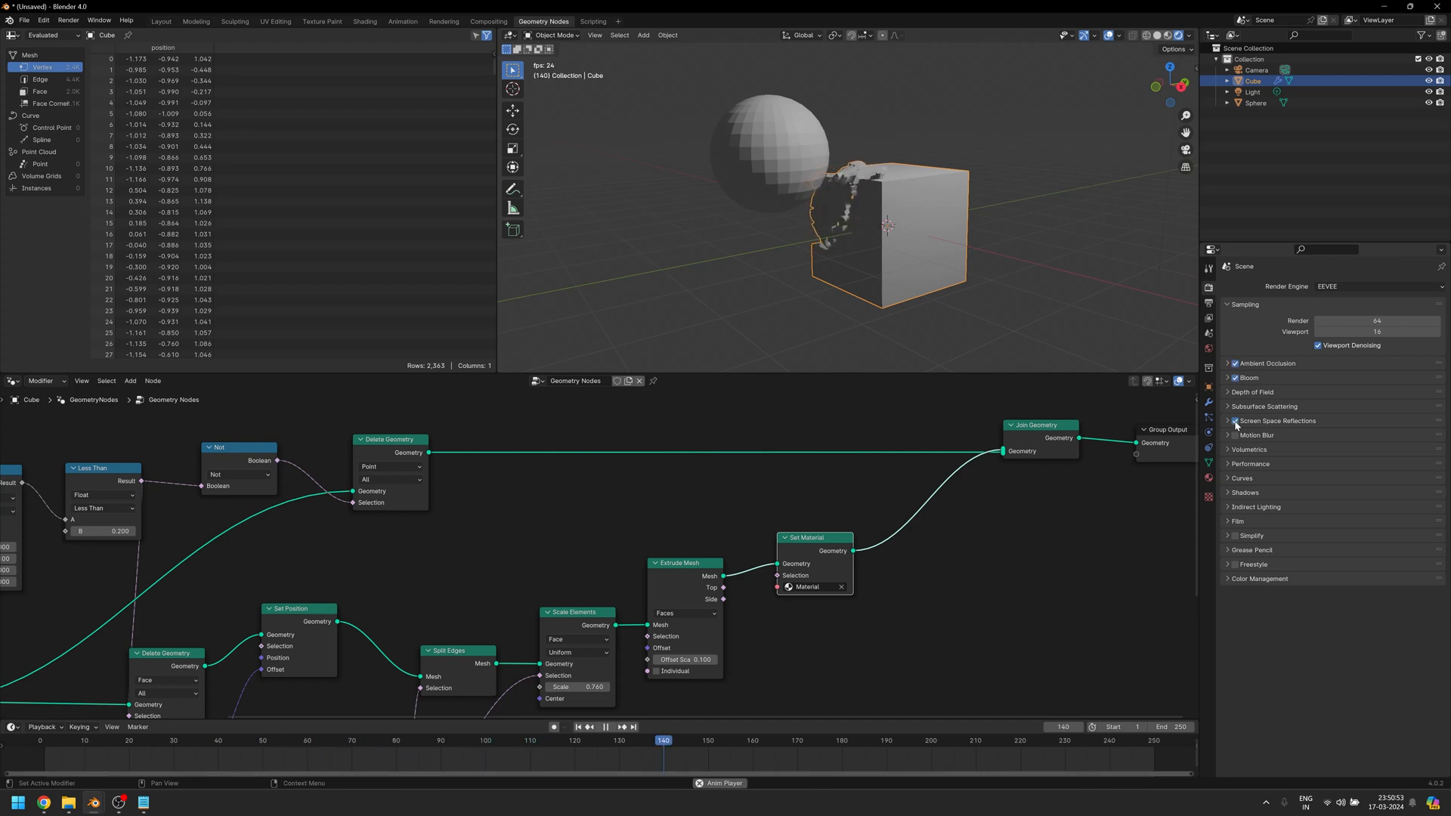
Enable Screen Space Reflections for EEVEE and adjust the Color Management settings.
click(1258, 578)
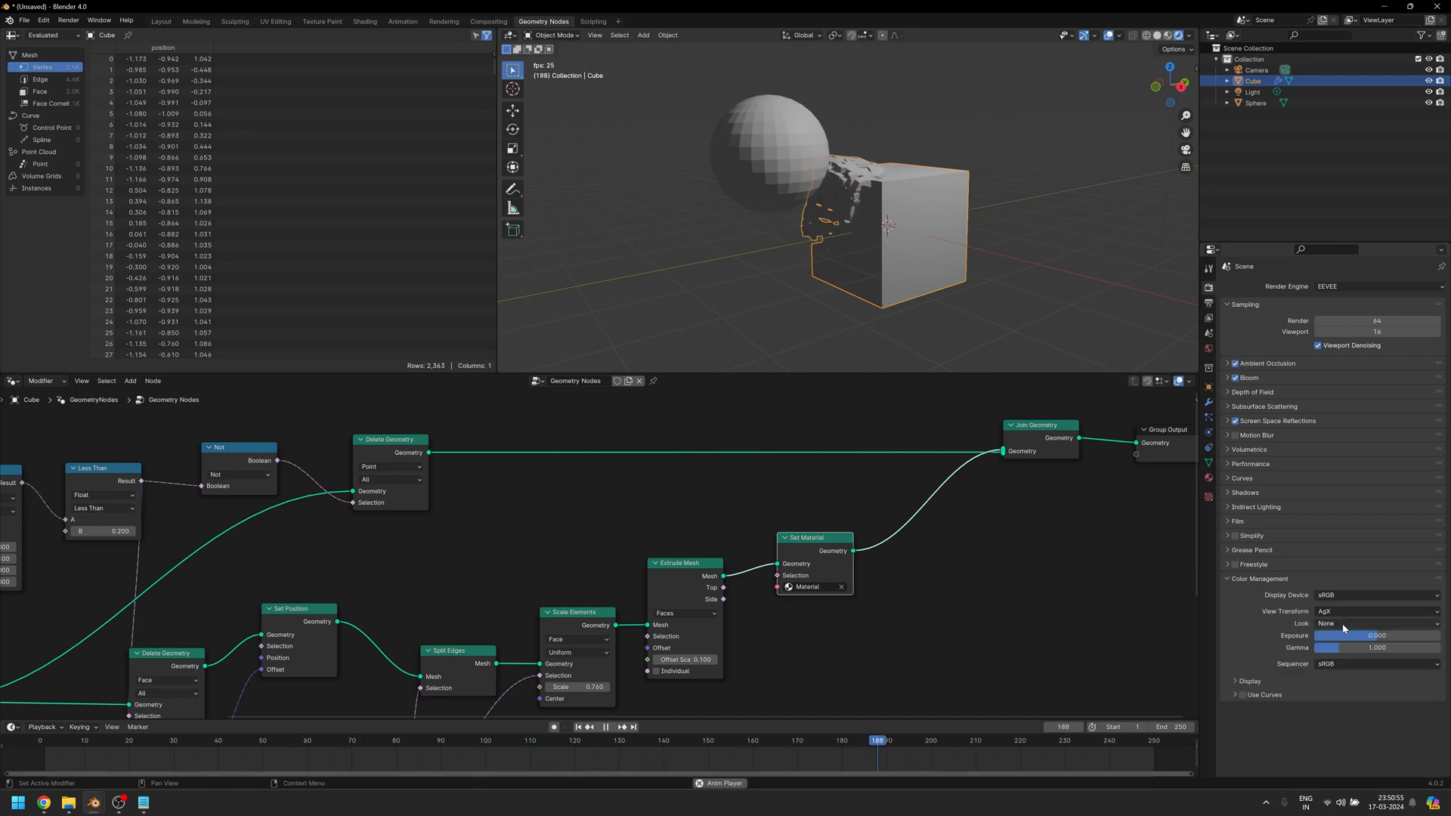
click(1373, 623)
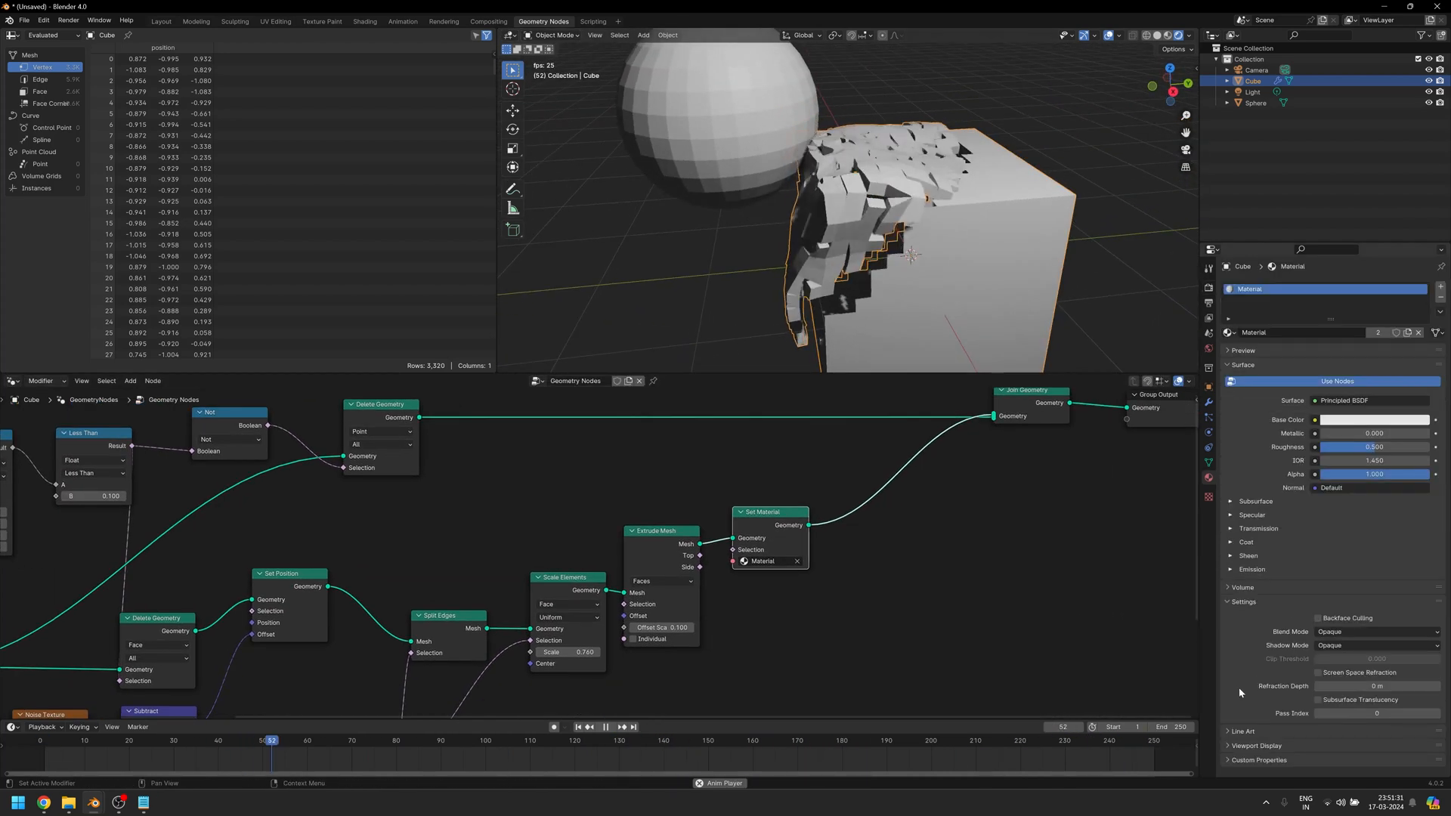
Create orange Emission material Material.001 at strength 10 and assign it via a second Set Material node.
click(485, 739)
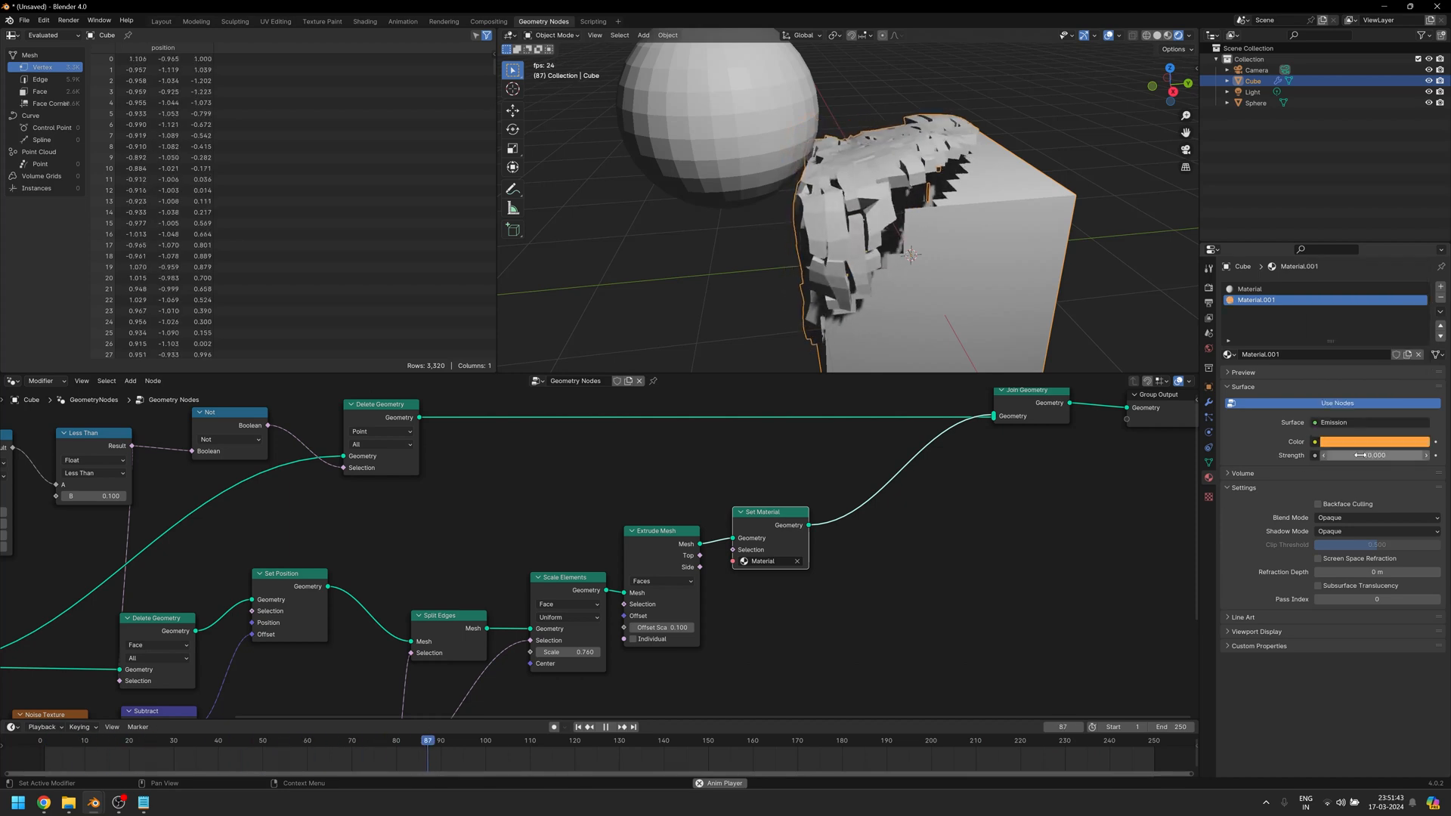
click(887, 544)
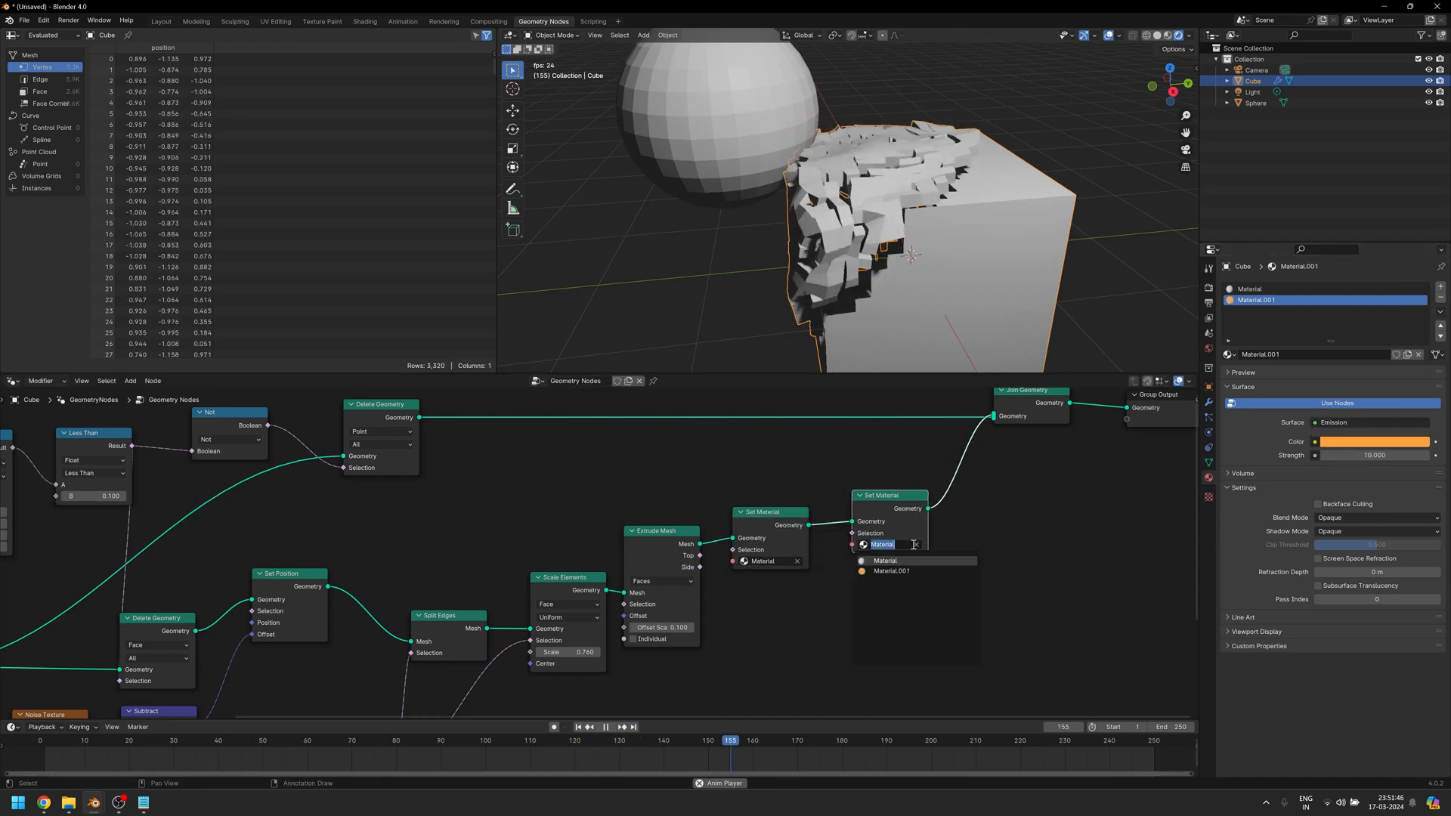
click(891, 571)
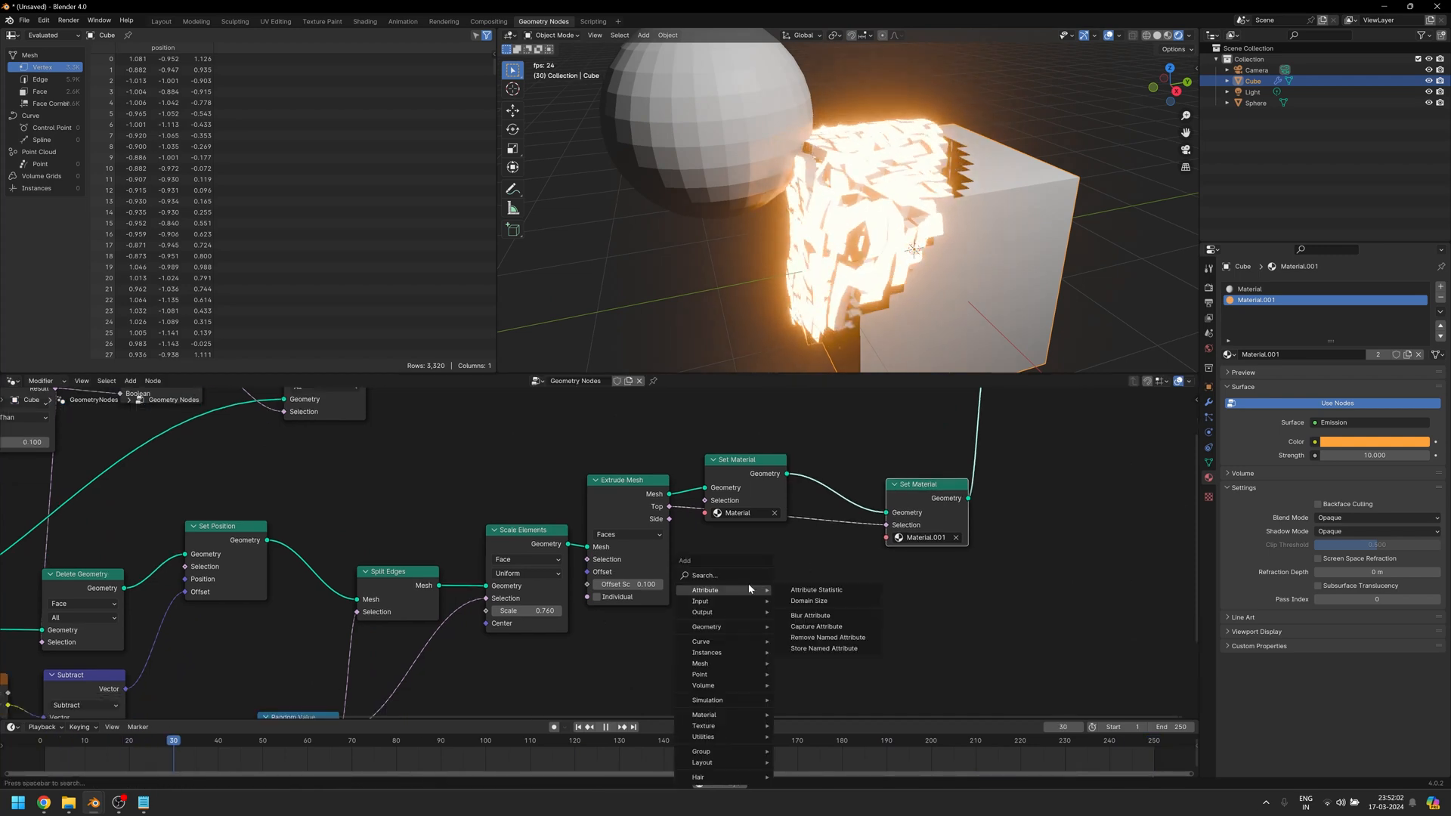
Gate the glow selection with a Boolean Random Value at probability 0.2 ANDed with Extrude Mesh Top.
text(rand)
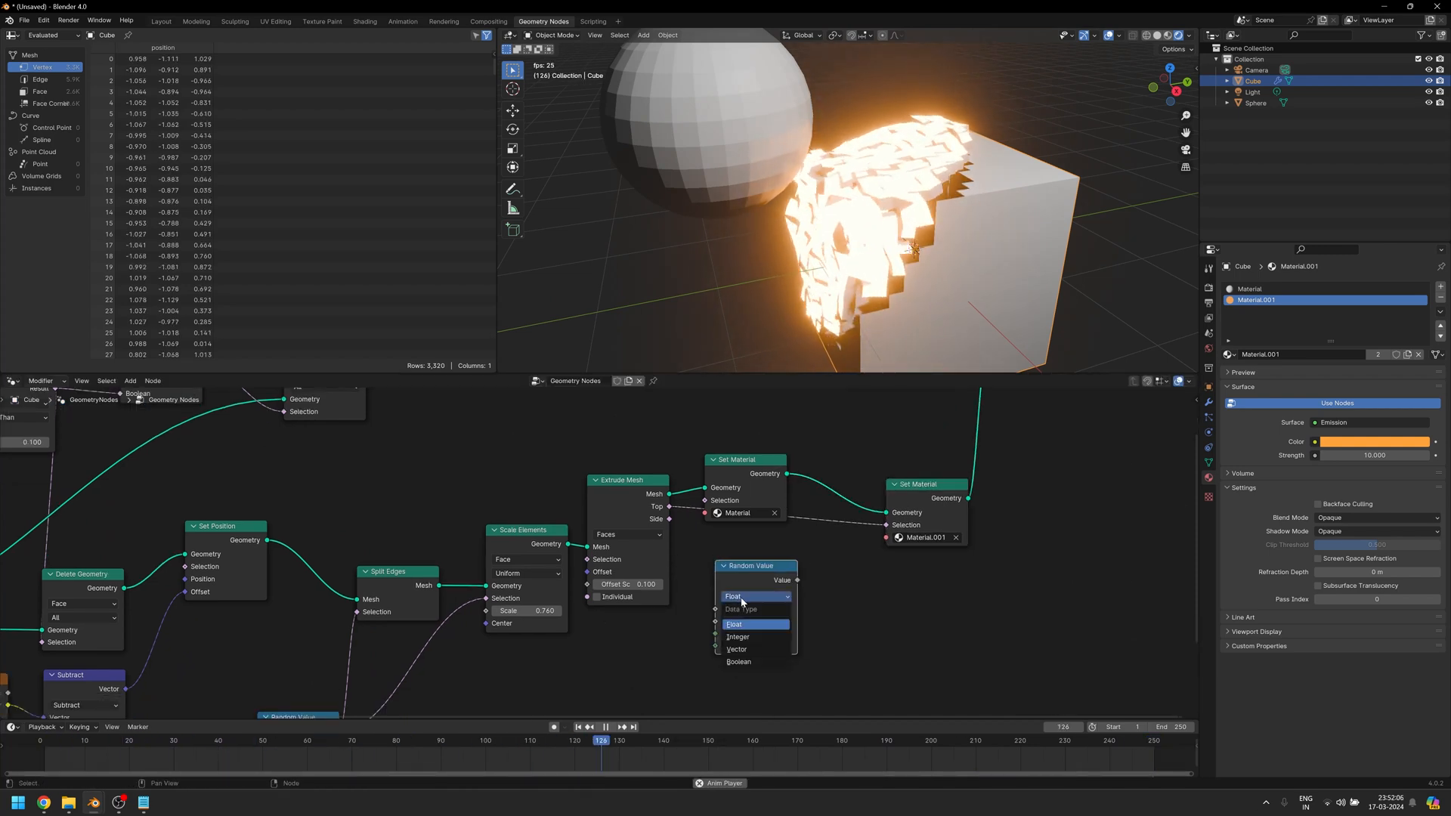
click(738, 662)
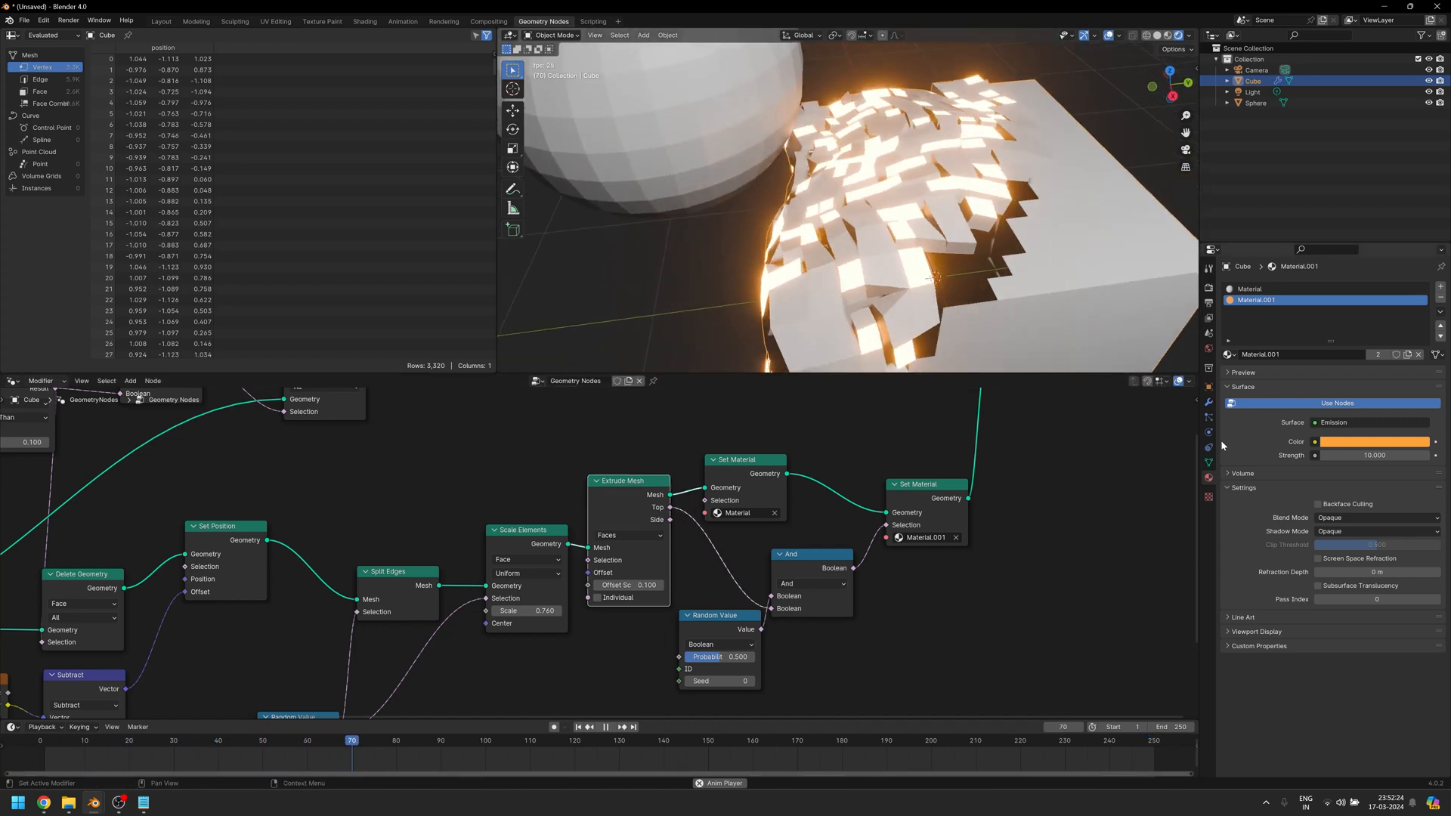
click(796, 739)
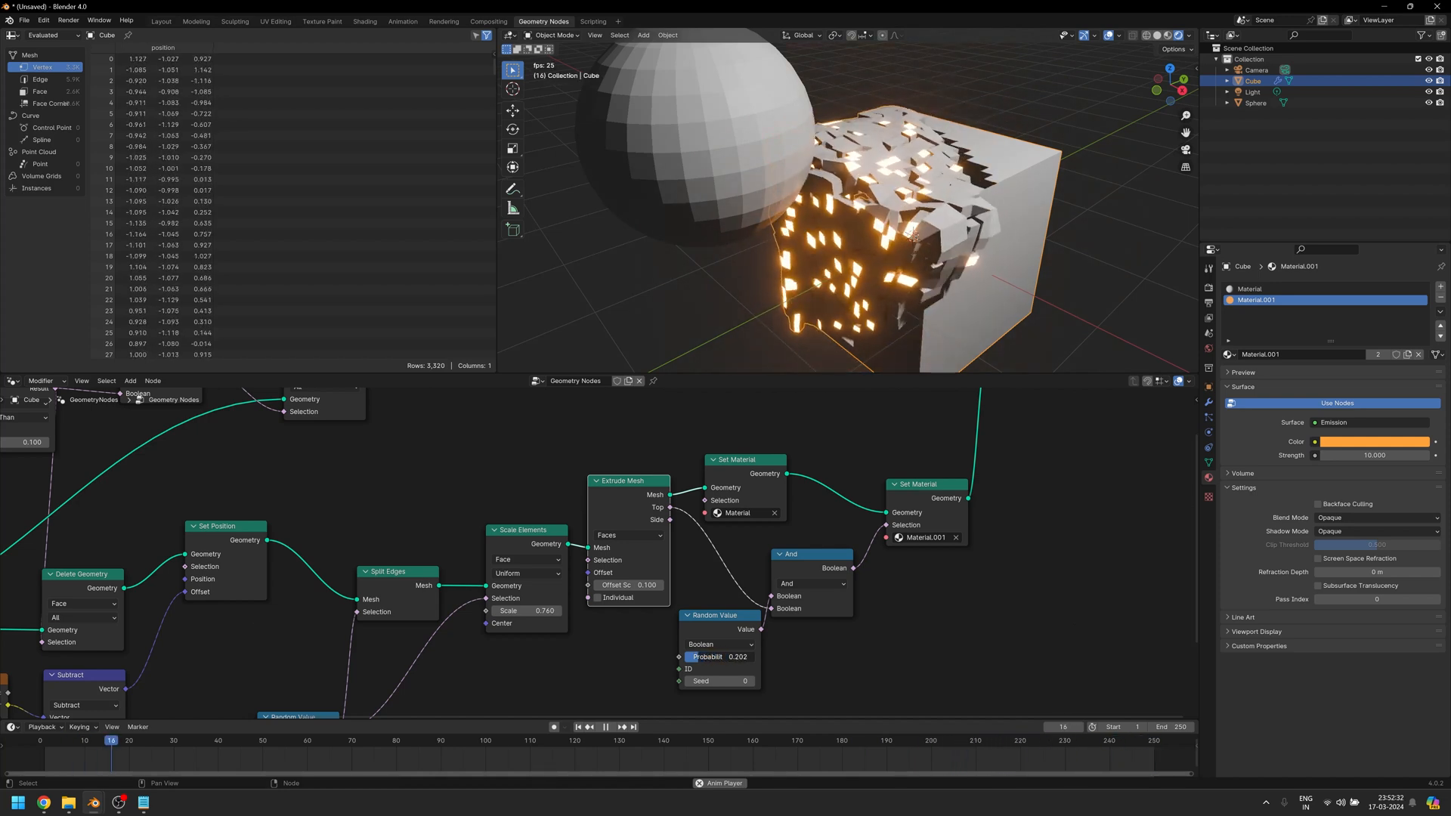
click(1250, 288)
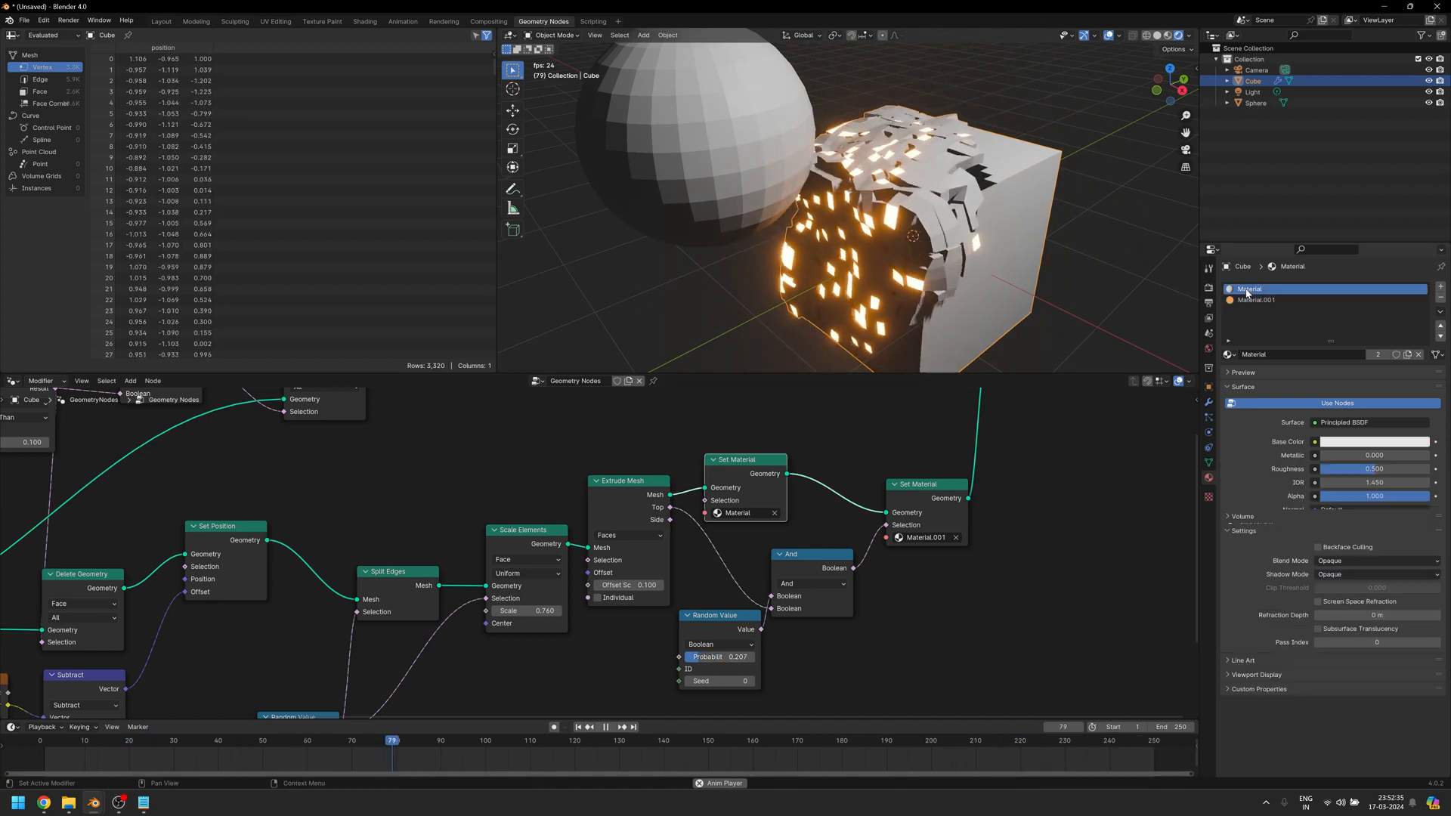